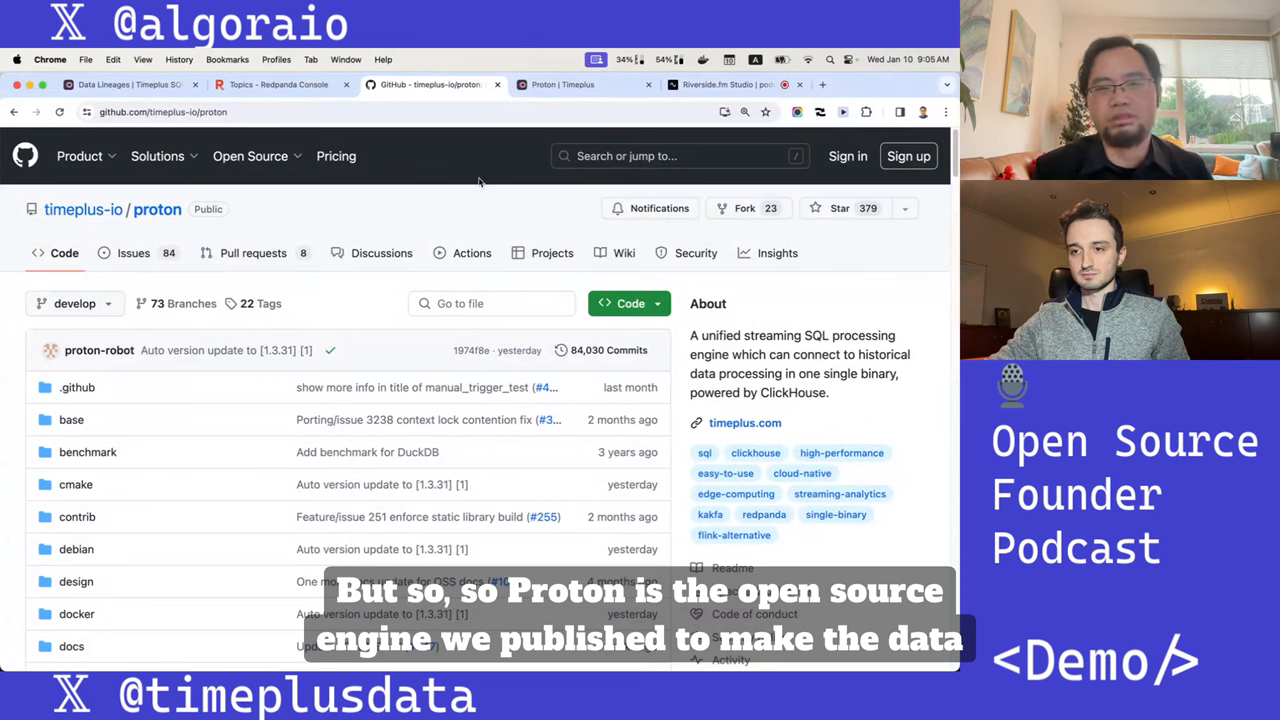
{"action": "mouse_move", "coordinate": [500, 134]}
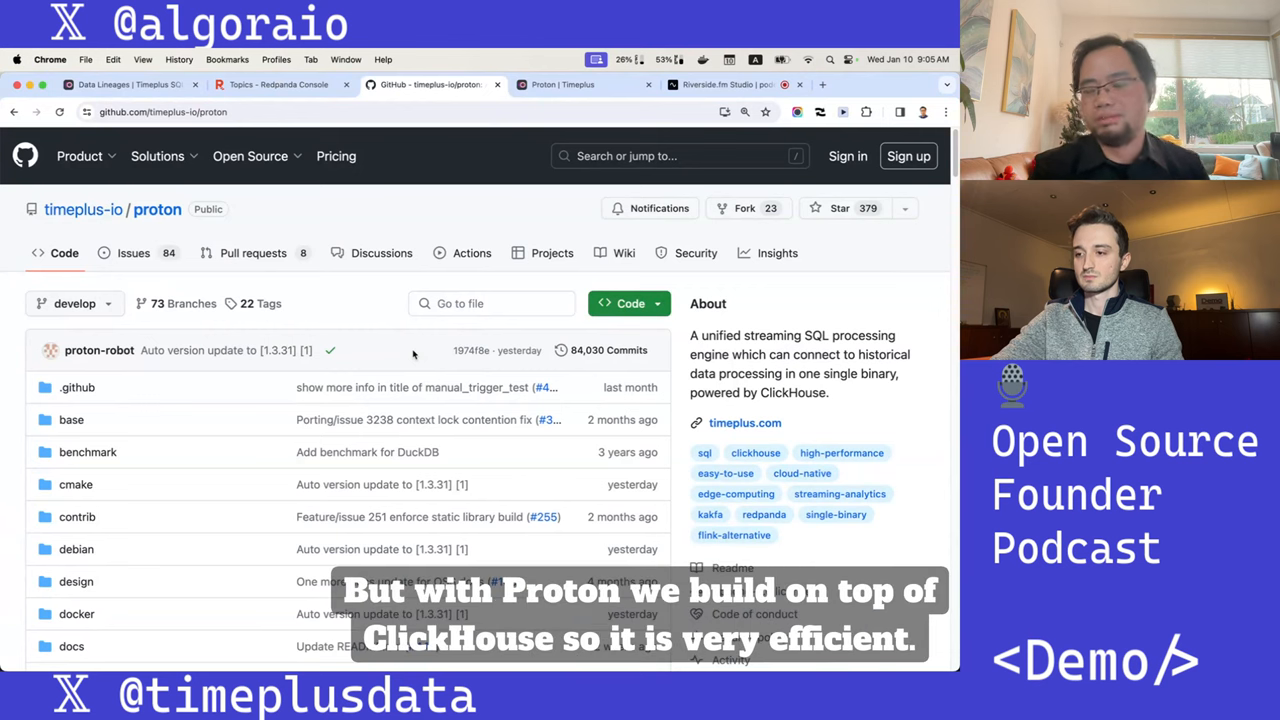
Step: Check the Redpanda topics overview, then browse into the proton repository's examples folder
{"action": "scroll", "scroll_direction": "down", "scroll_amount": 3}
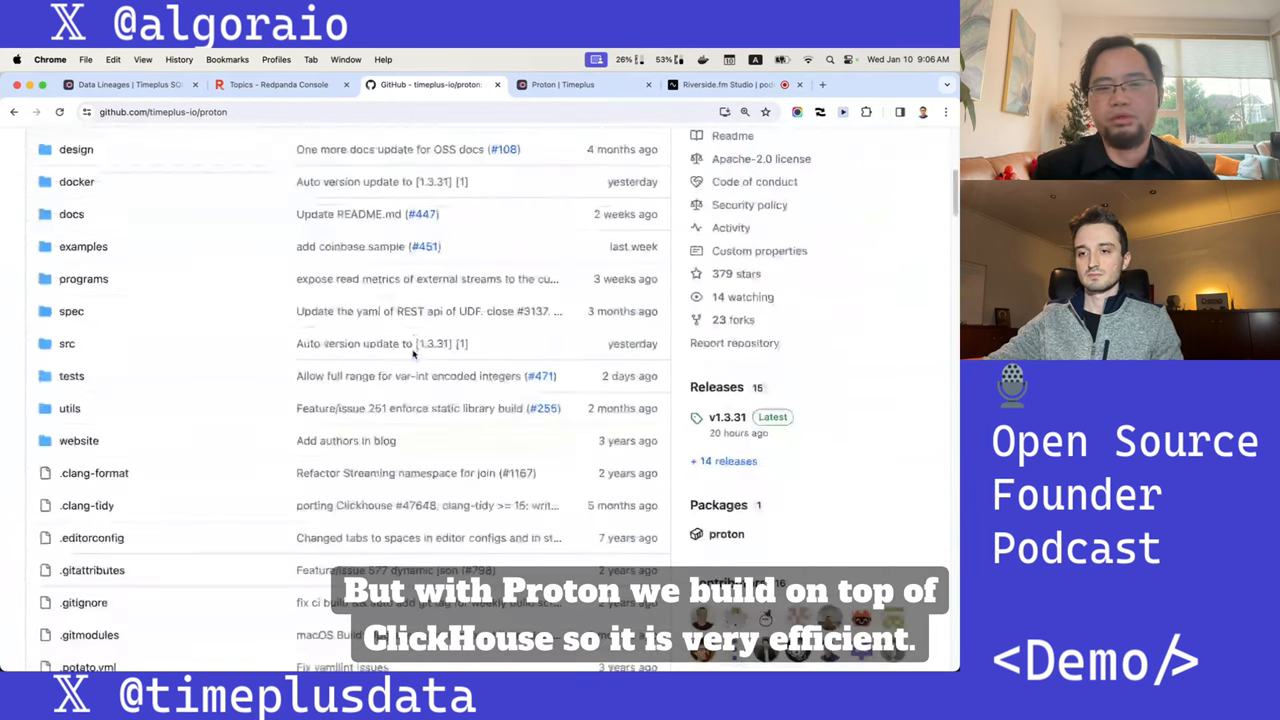
{"action": "scroll", "scroll_direction": "down", "scroll_amount": 3}
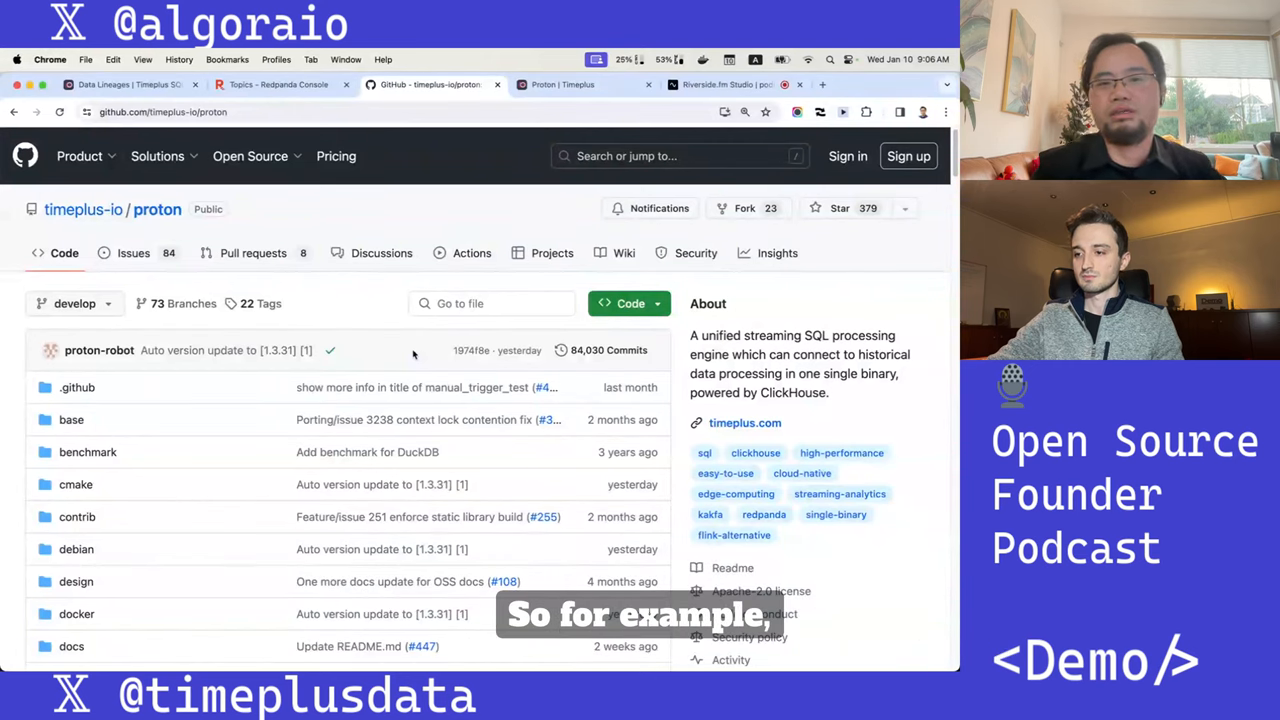
{"action": "left_click", "coordinate": [280, 84]}
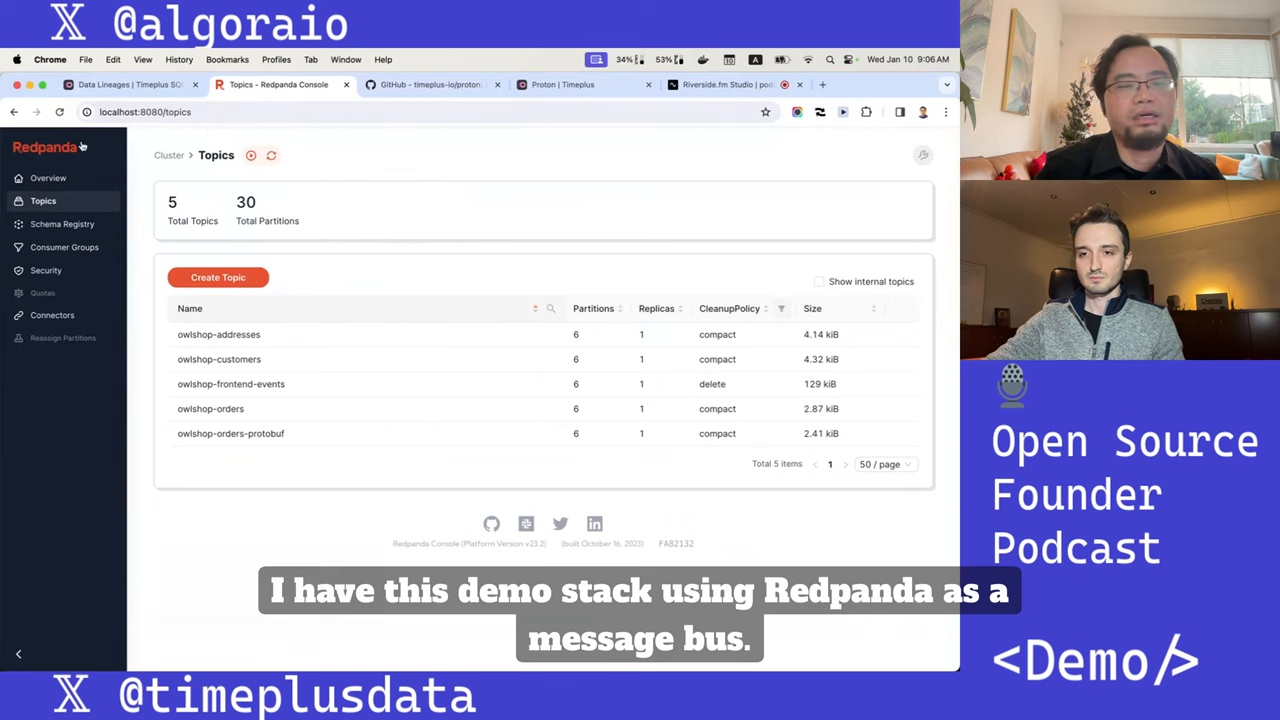
{"action": "mouse_move", "coordinate": [278, 432]}
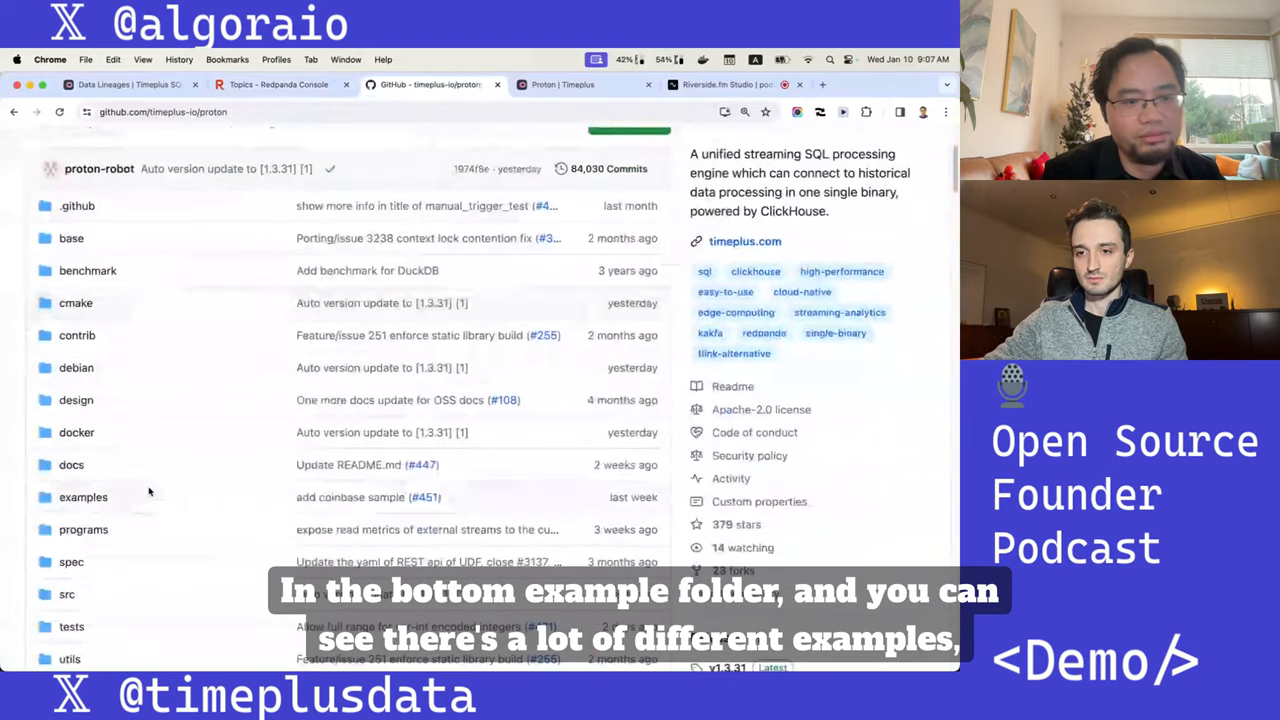
{"action": "left_click", "coordinate": [84, 496]}
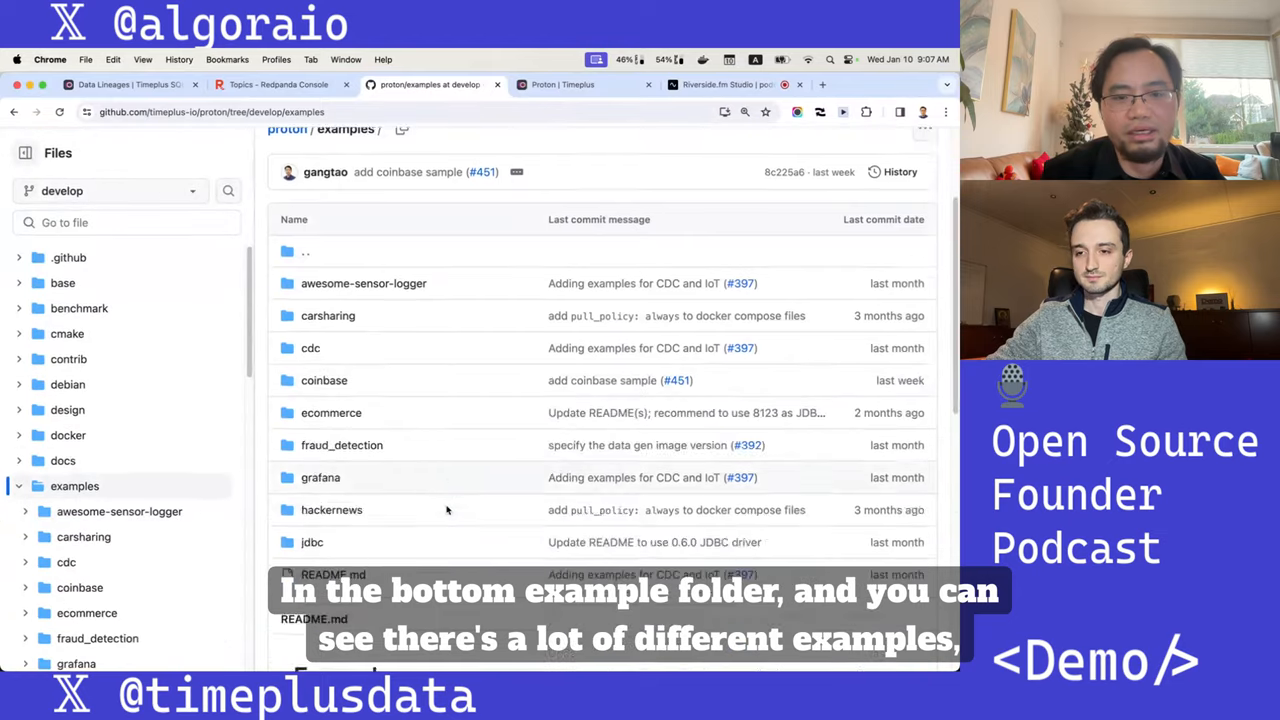
{"action": "scroll", "scroll_direction": "down", "scroll_amount": 3}
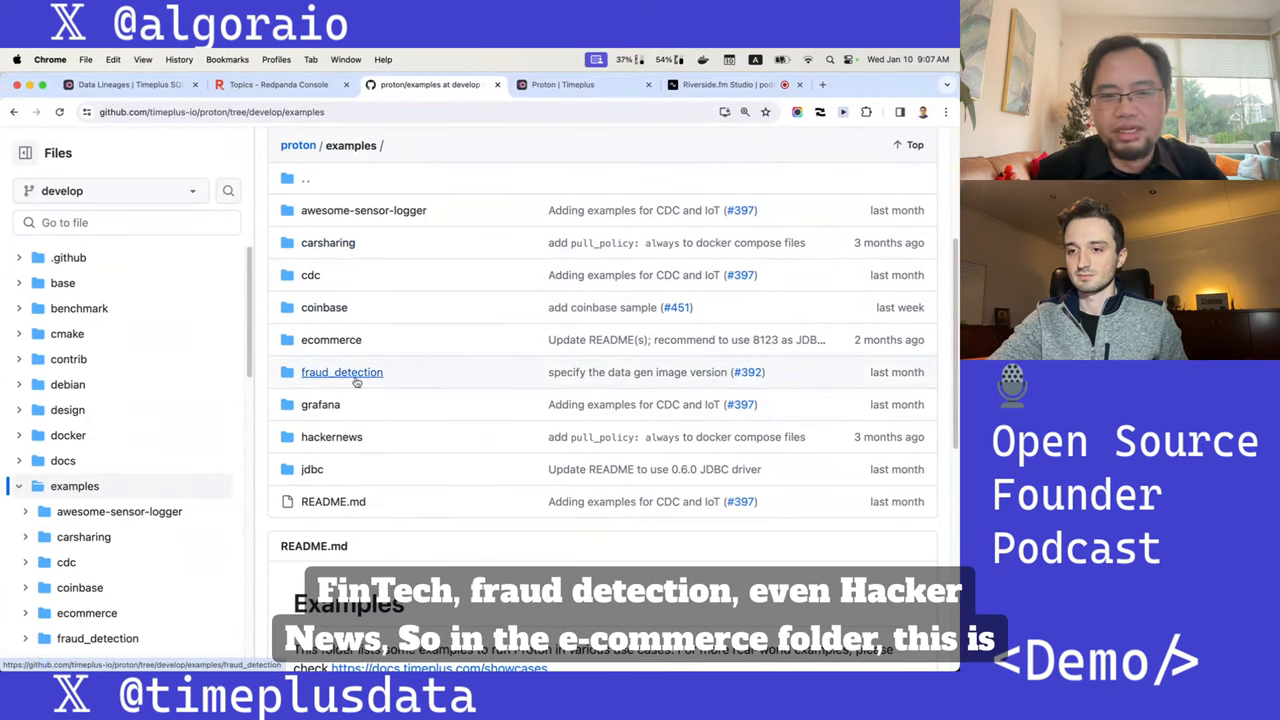
{"action": "mouse_move", "coordinate": [364, 444]}
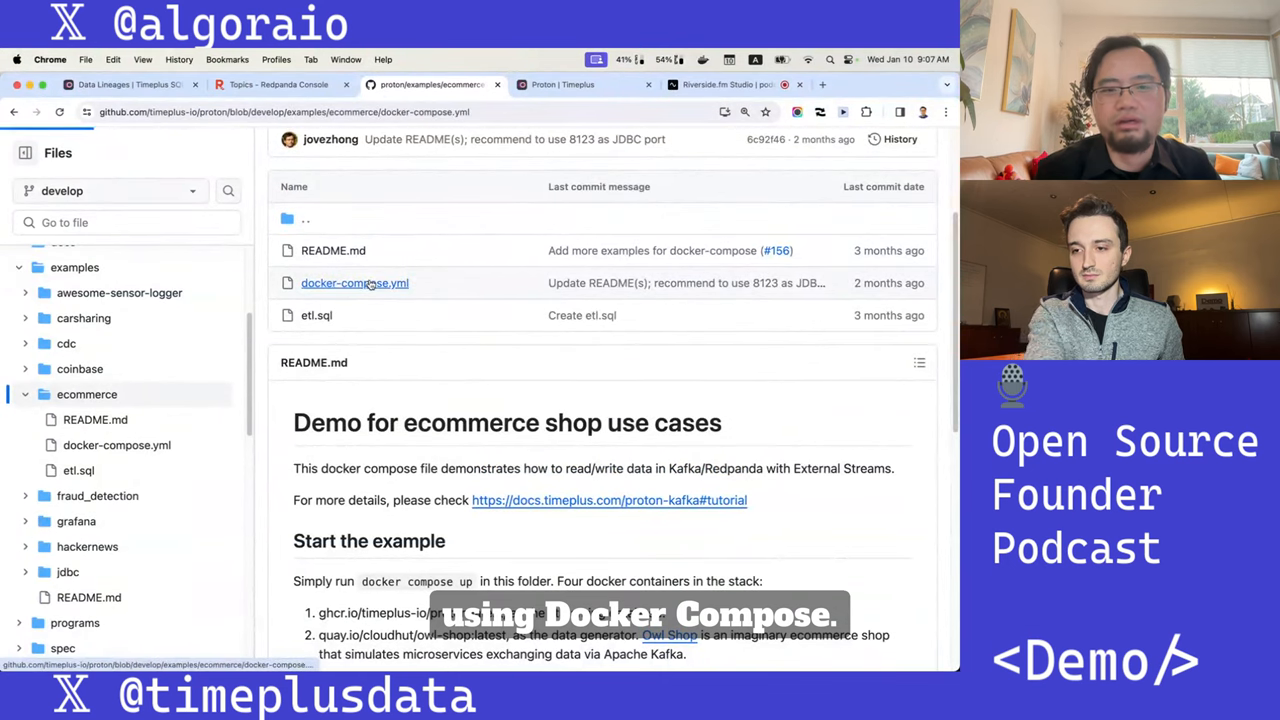
Step: Read the ecommerce docker-compose.yml defining proton, Redpanda, console and owl-shop services
{"action": "left_click", "coordinate": [354, 284]}
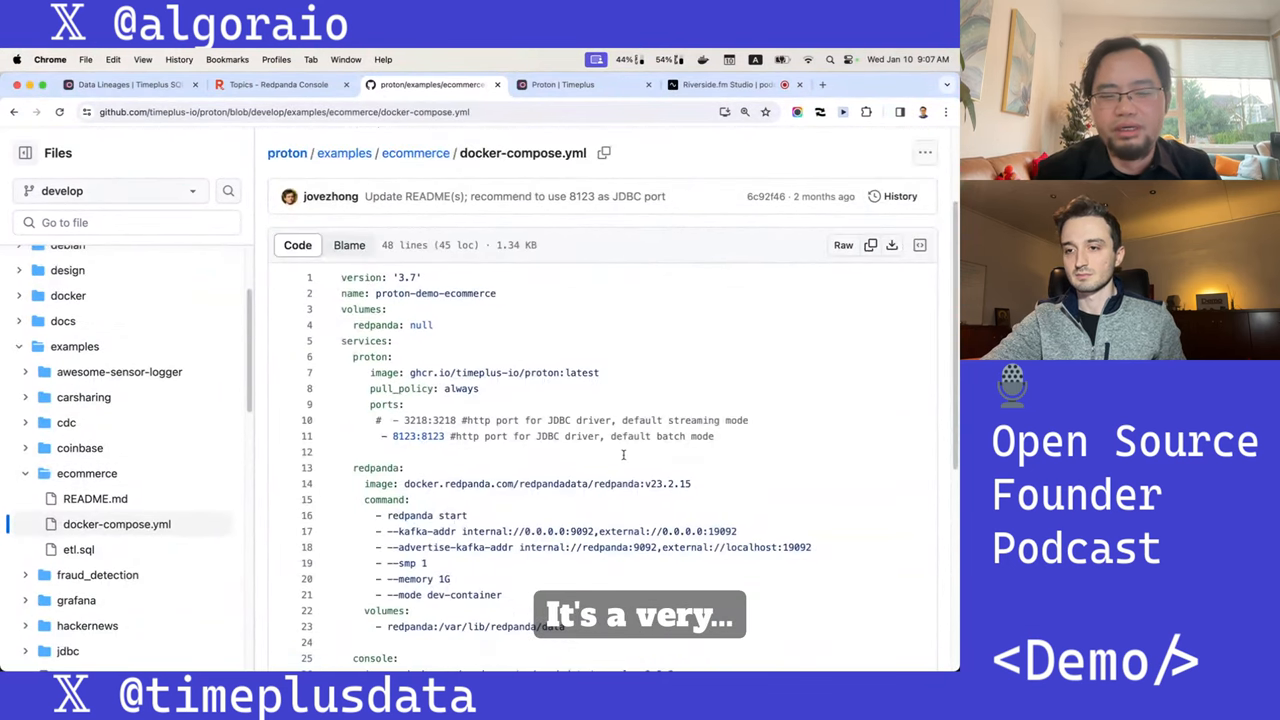
{"action": "scroll", "scroll_direction": "down", "scroll_amount": 3}
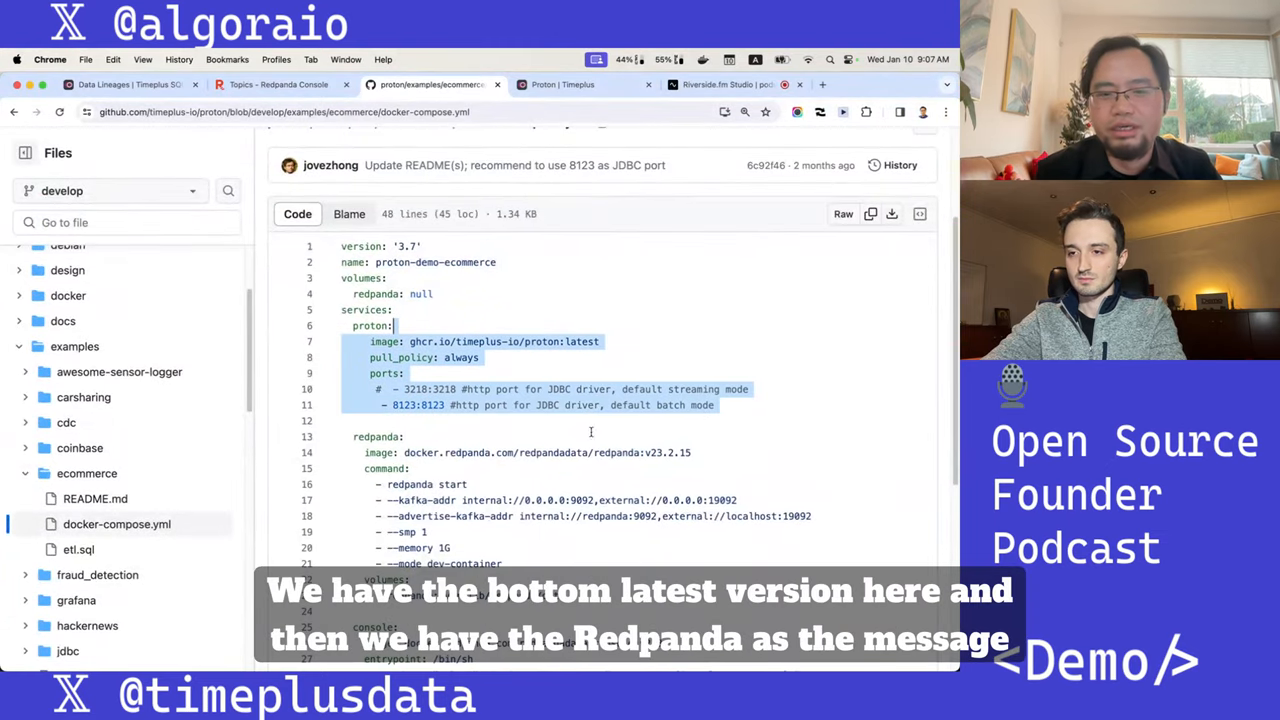
{"action": "scroll", "scroll_direction": "down", "scroll_amount": 3}
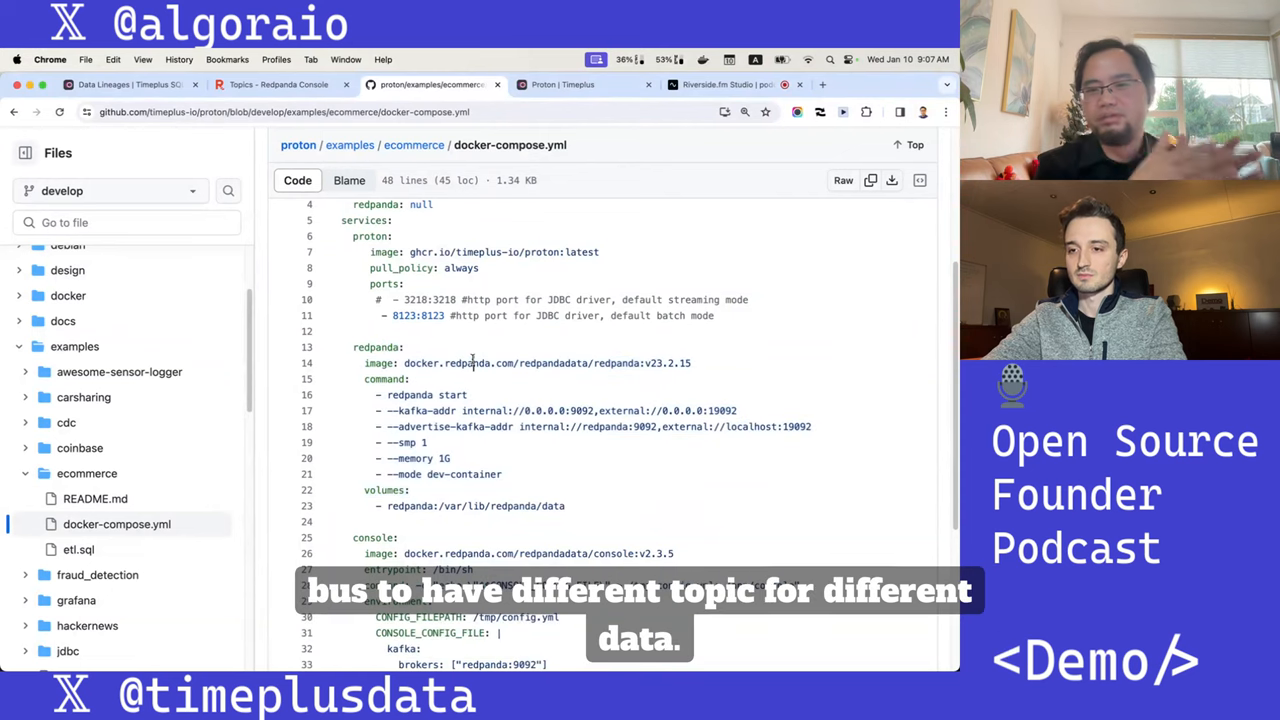
{"action": "scroll", "scroll_direction": "down", "scroll_amount": 3}
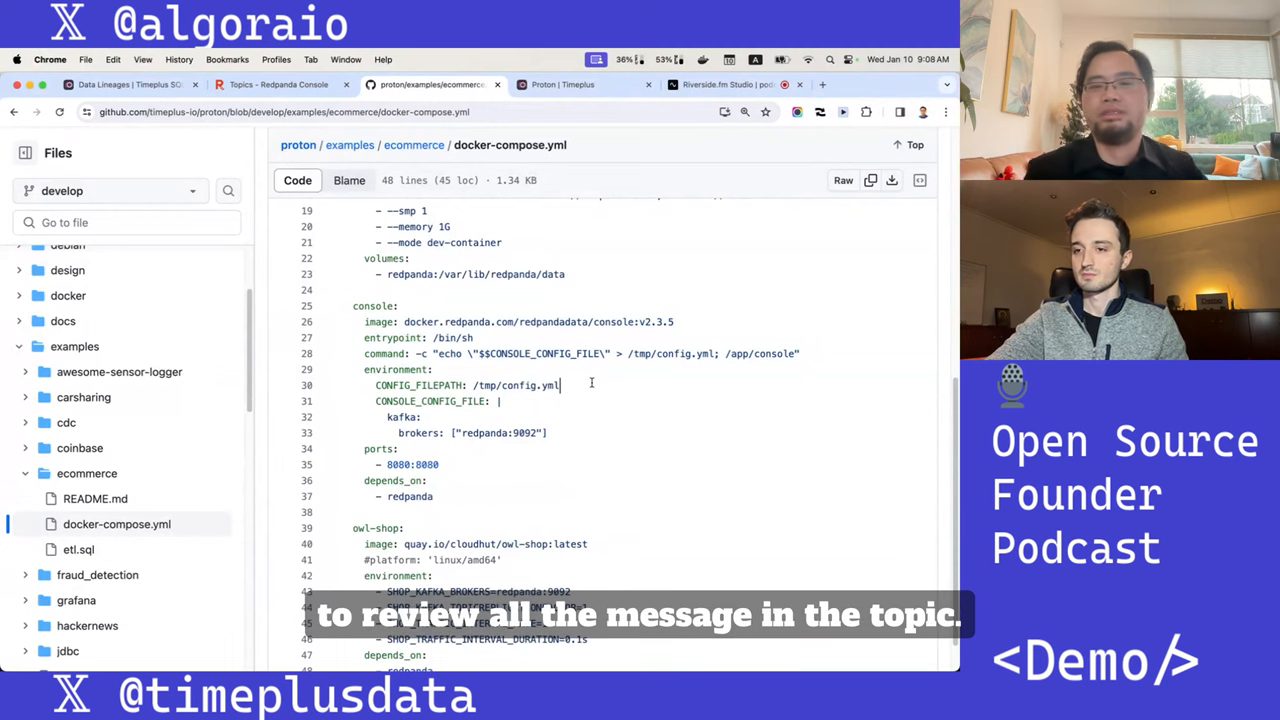
{"action": "scroll", "scroll_direction": "down", "scroll_amount": 3}
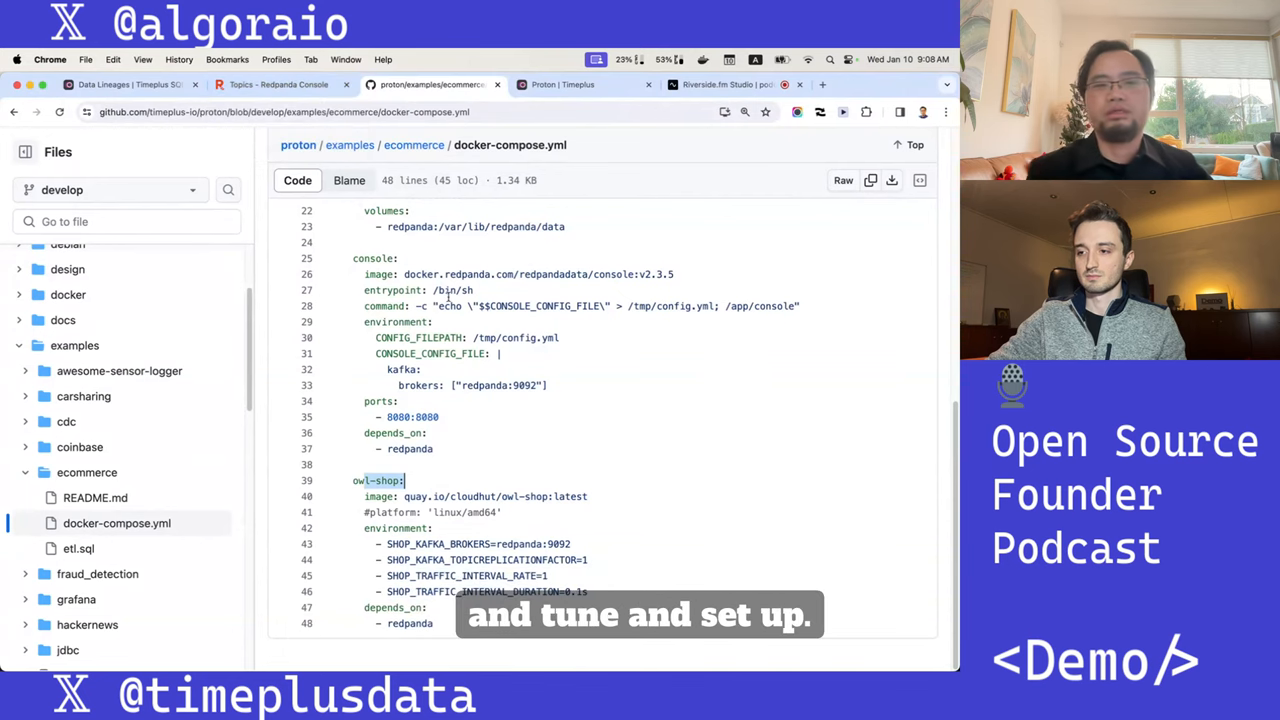
Step: View the owlshop-frontend-events topic's JSON page-view messages in Redpanda Console
{"action": "left_click", "coordinate": [278, 84]}
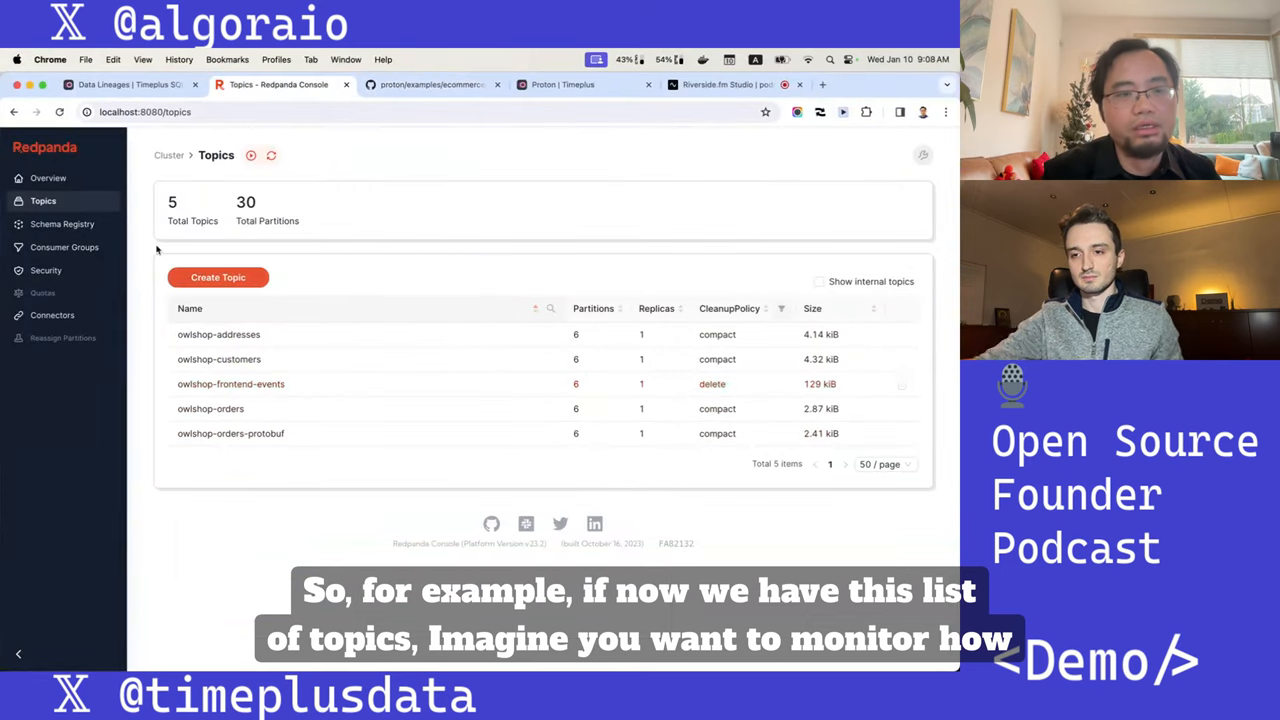
{"action": "left_click", "coordinate": [232, 384]}
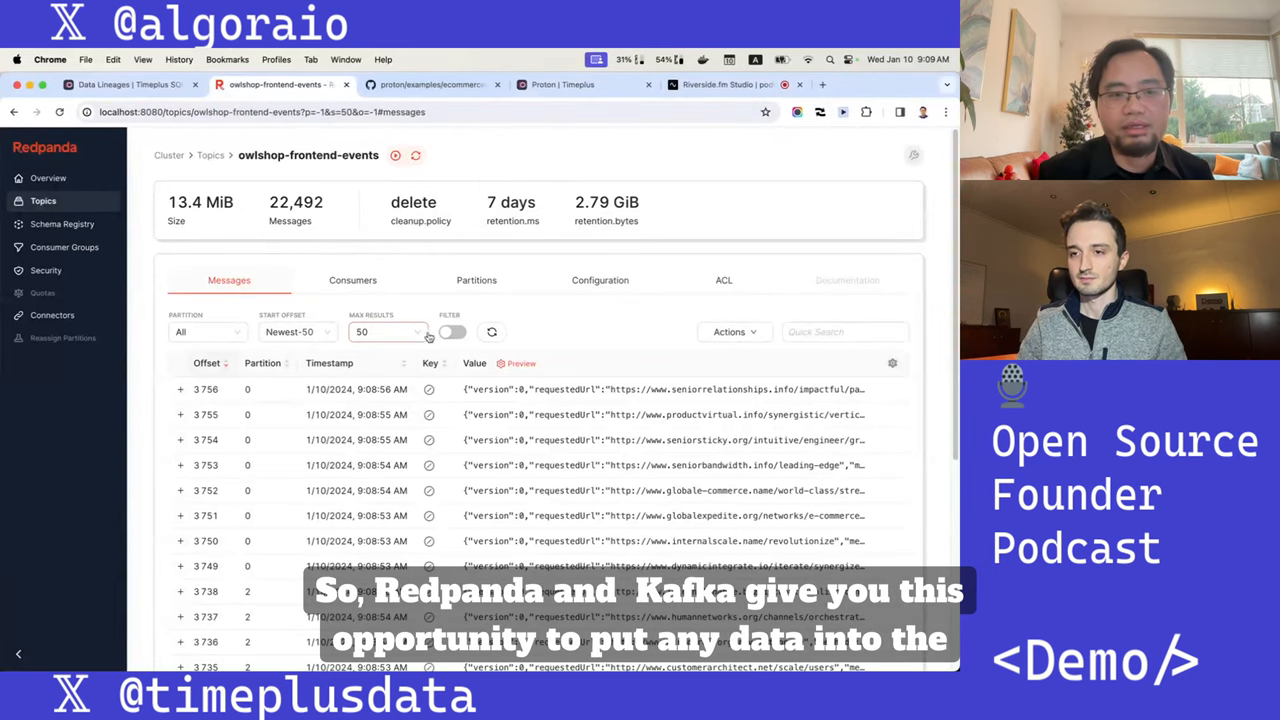
{"action": "left_click", "coordinate": [180, 388]}
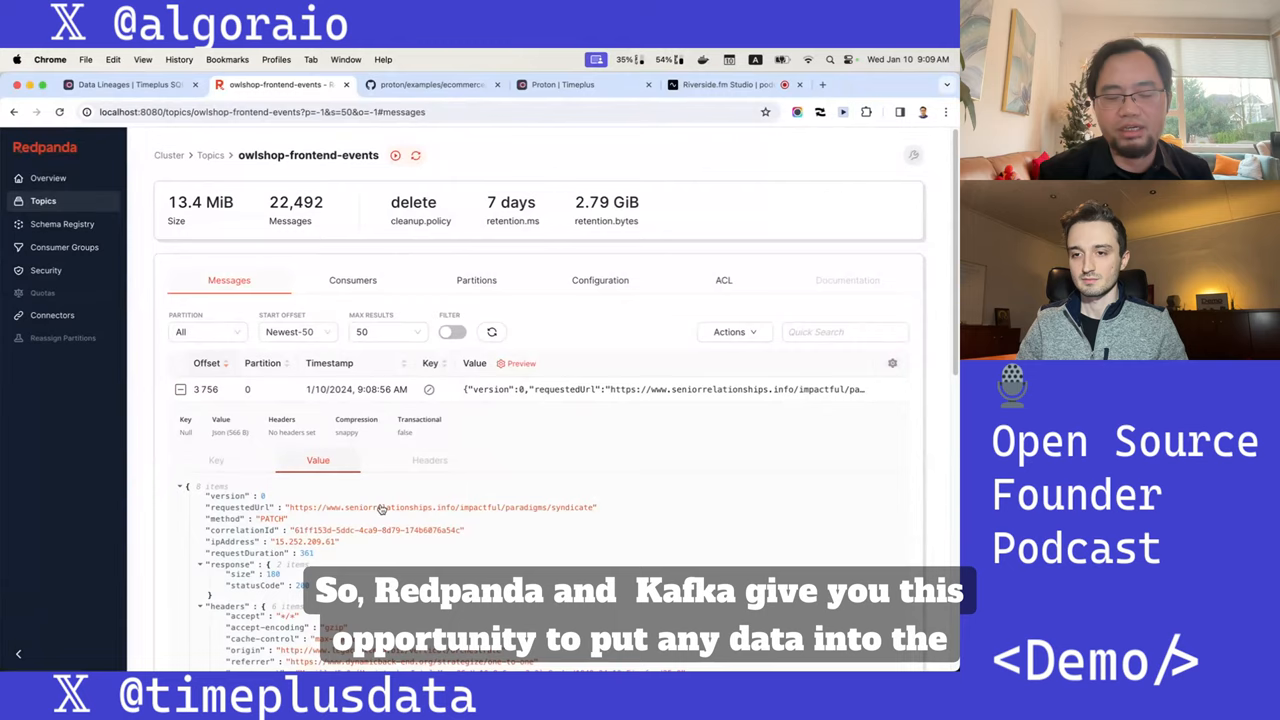
{"action": "scroll", "scroll_direction": "down", "scroll_amount": 3}
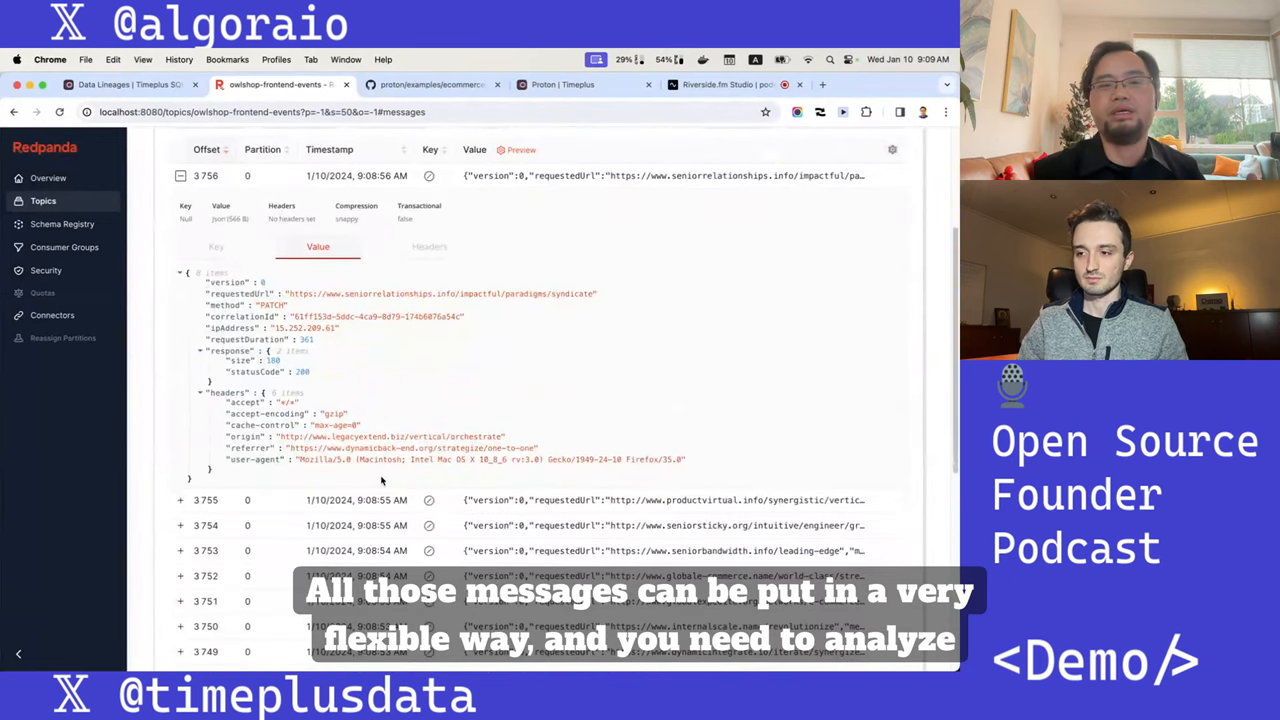
{"action": "mouse_move", "coordinate": [270, 328]}
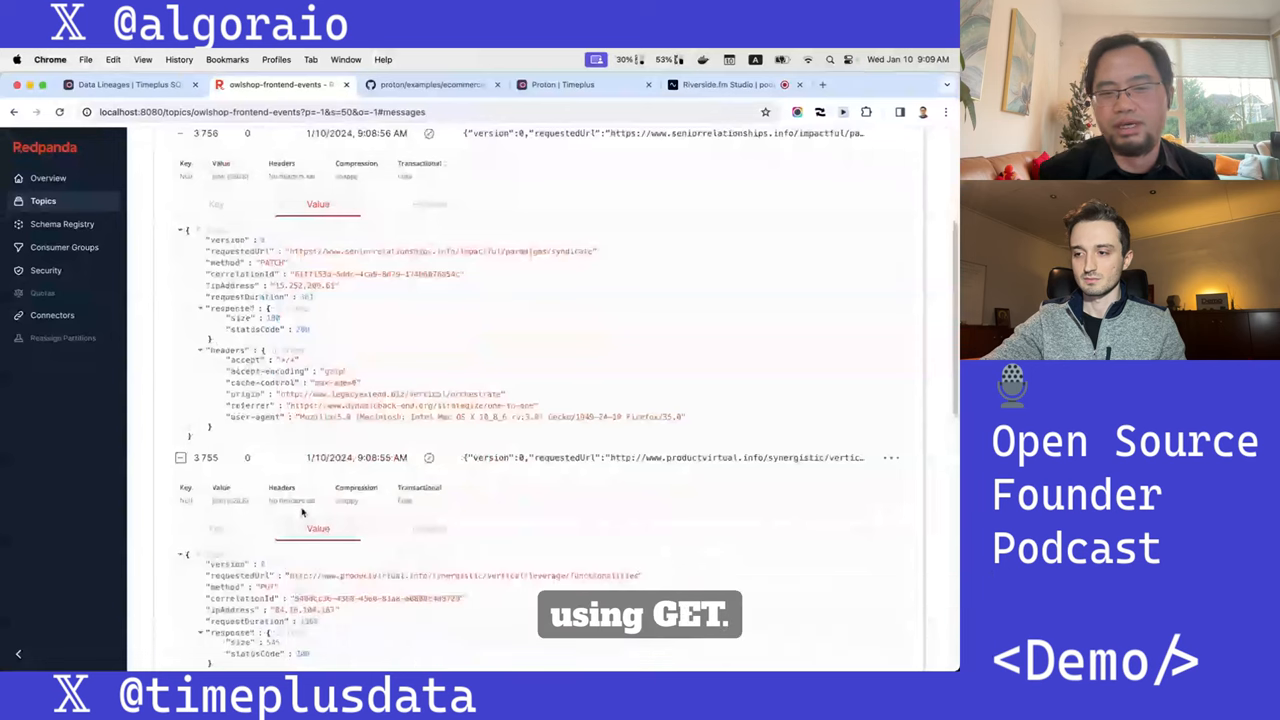
{"action": "scroll", "scroll_direction": "down", "scroll_amount": 3}
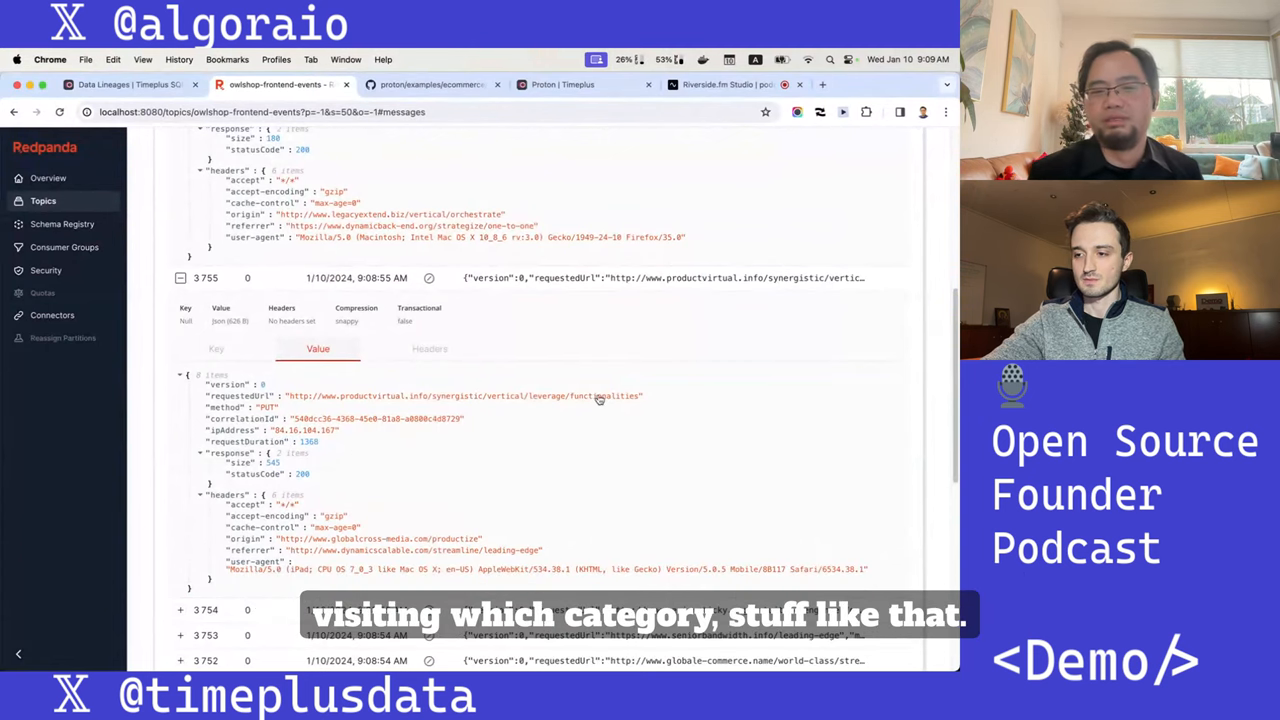
{"action": "mouse_move", "coordinate": [600, 402]}
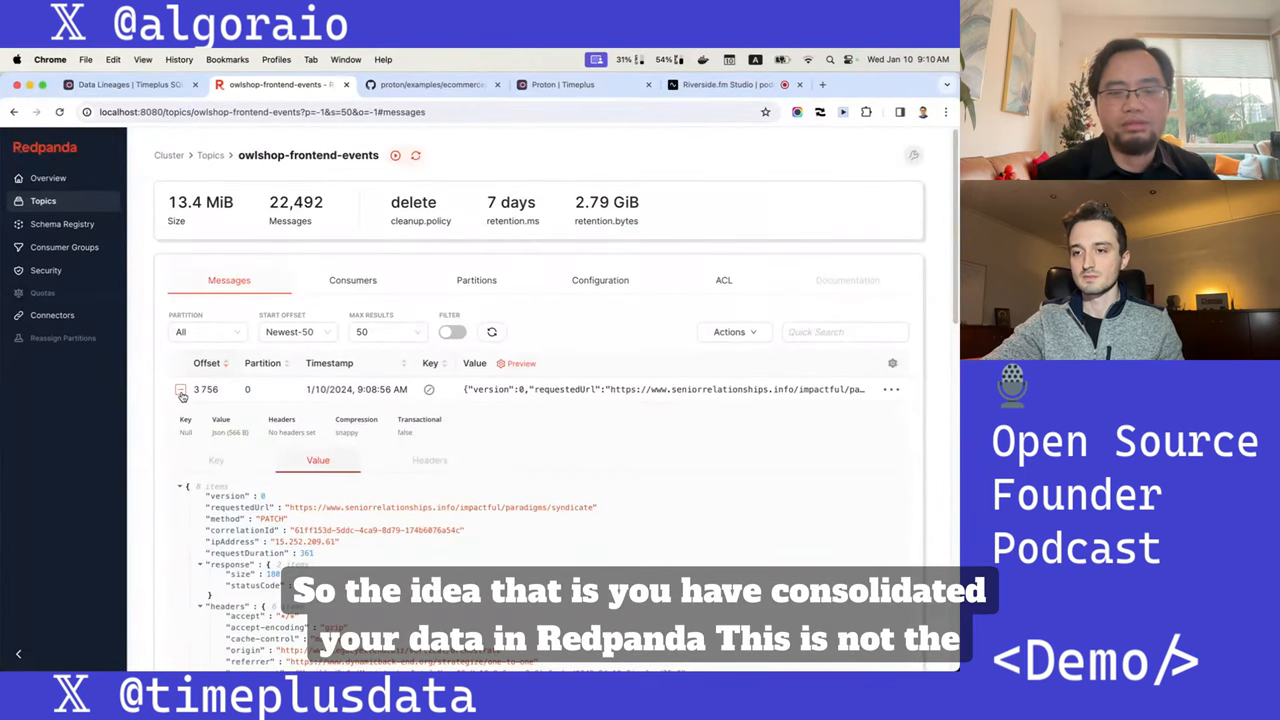
{"action": "left_click", "coordinate": [180, 388]}
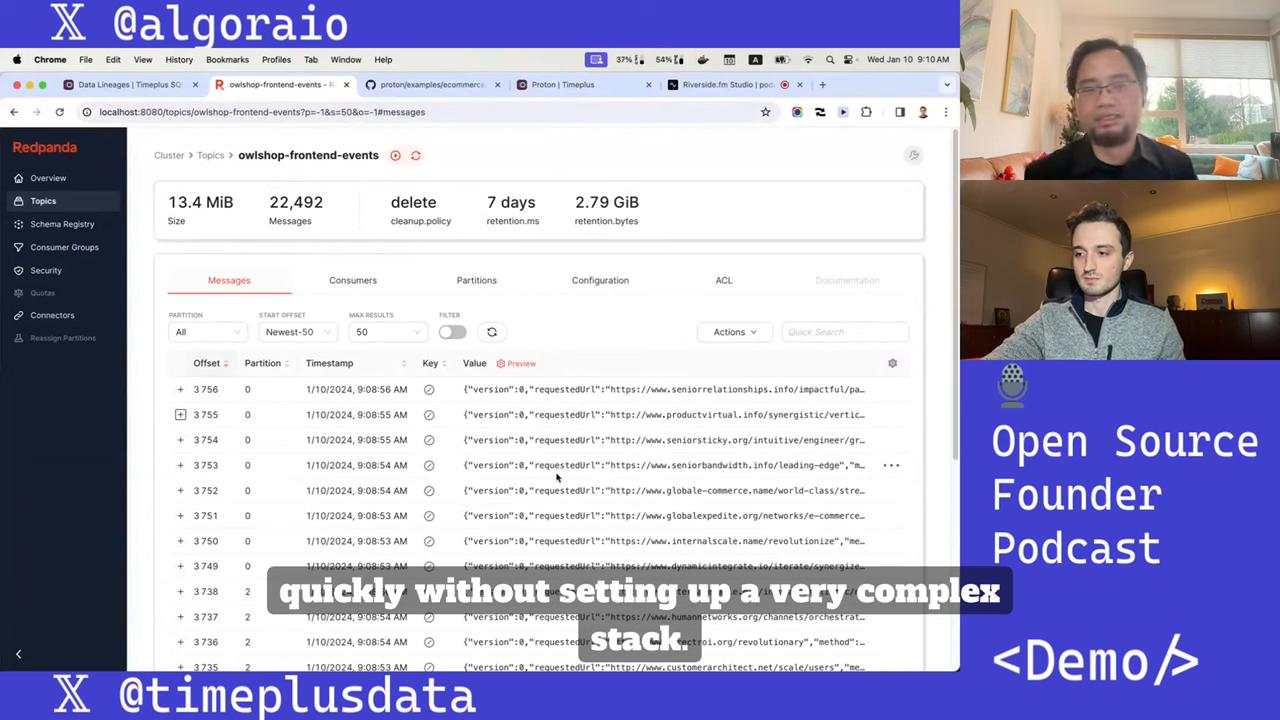
Step: Bring forward the proton-client terminal where SHOW STREAMS returns no streams yet
{"action": "left_click", "coordinate": [430, 84]}
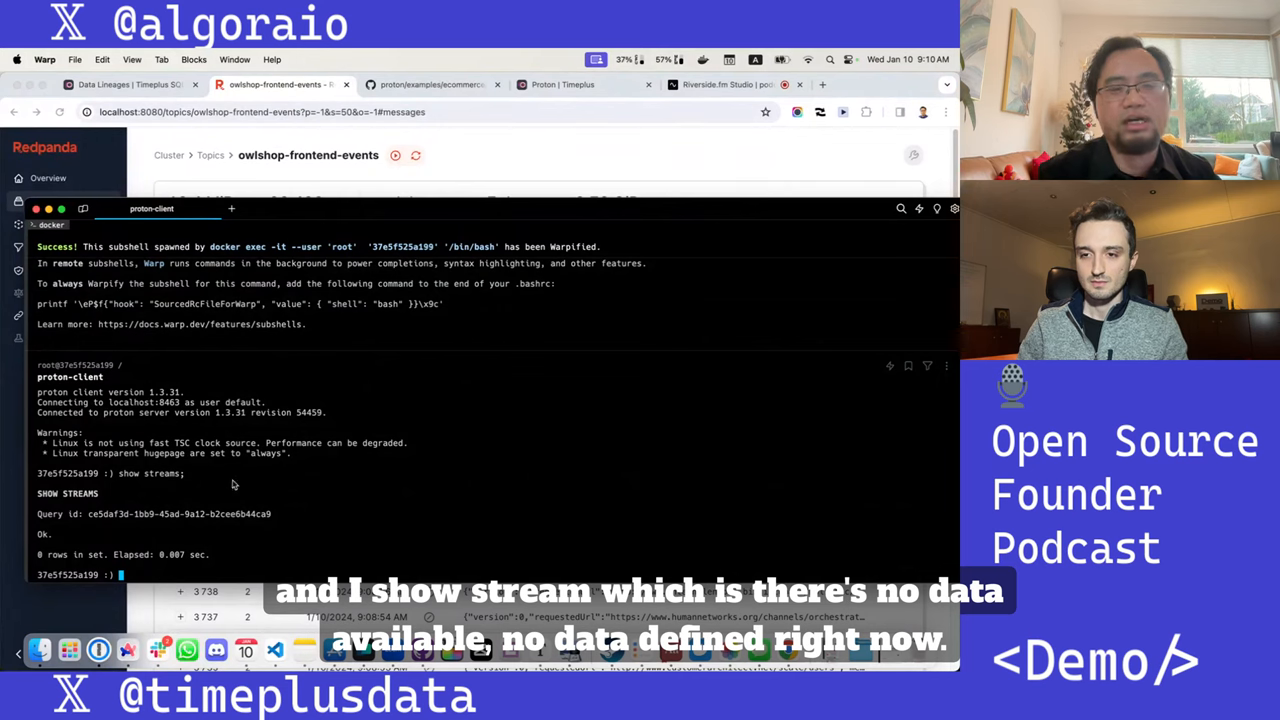
{"action": "mouse_move", "coordinate": [174, 538]}
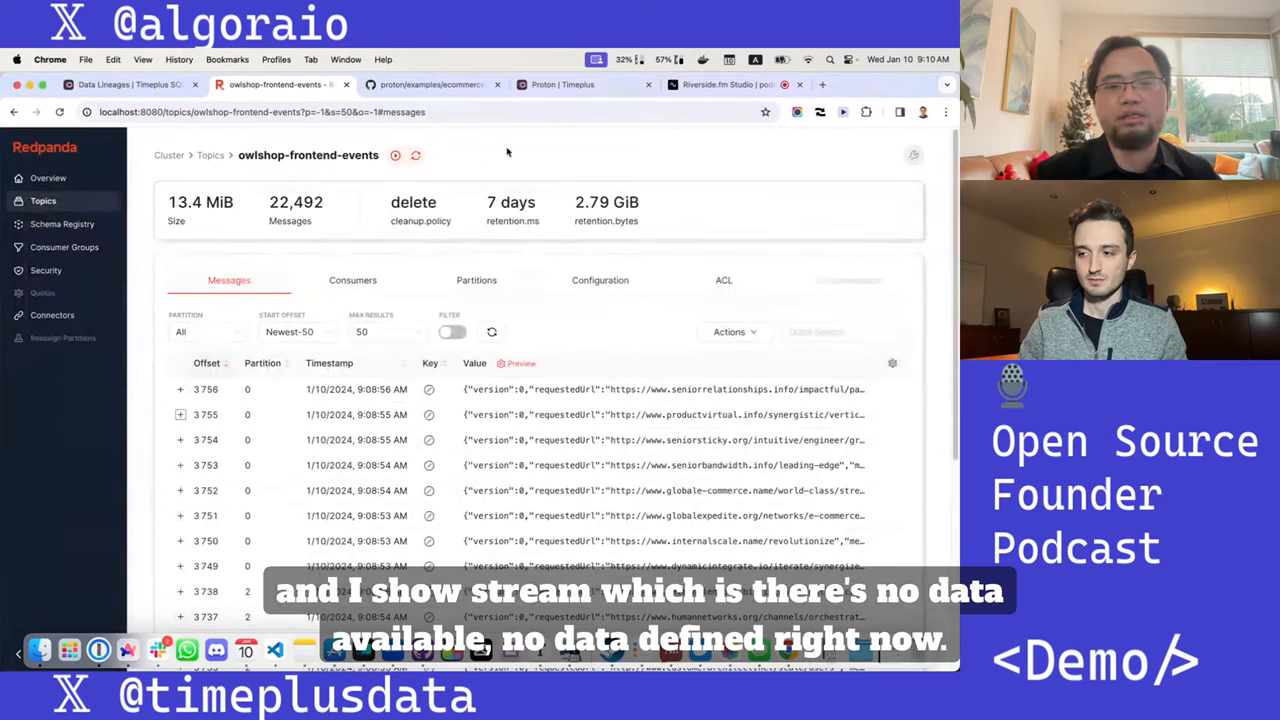
Step: Read the docs' Read/Write Kafka page with its CREATE EXTERNAL STREAM frontend_events example
{"action": "left_click", "coordinate": [564, 84]}
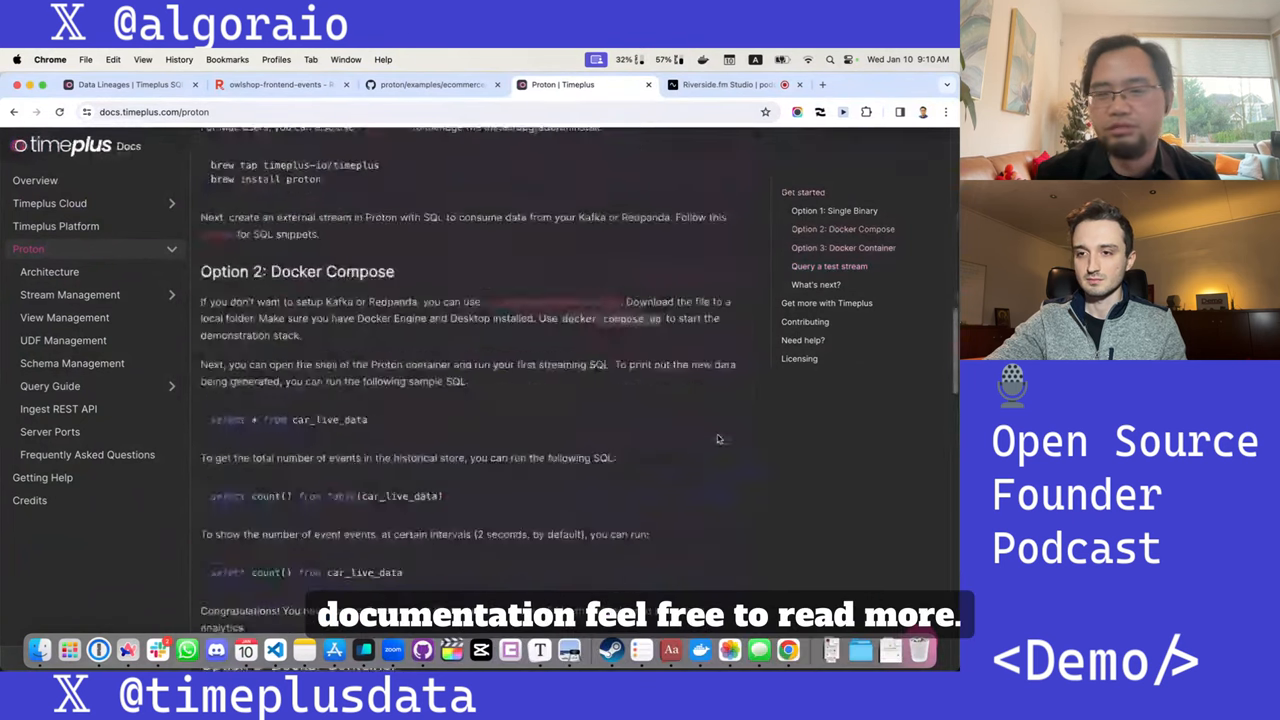
{"action": "scroll", "scroll_direction": "down", "scroll_amount": 3}
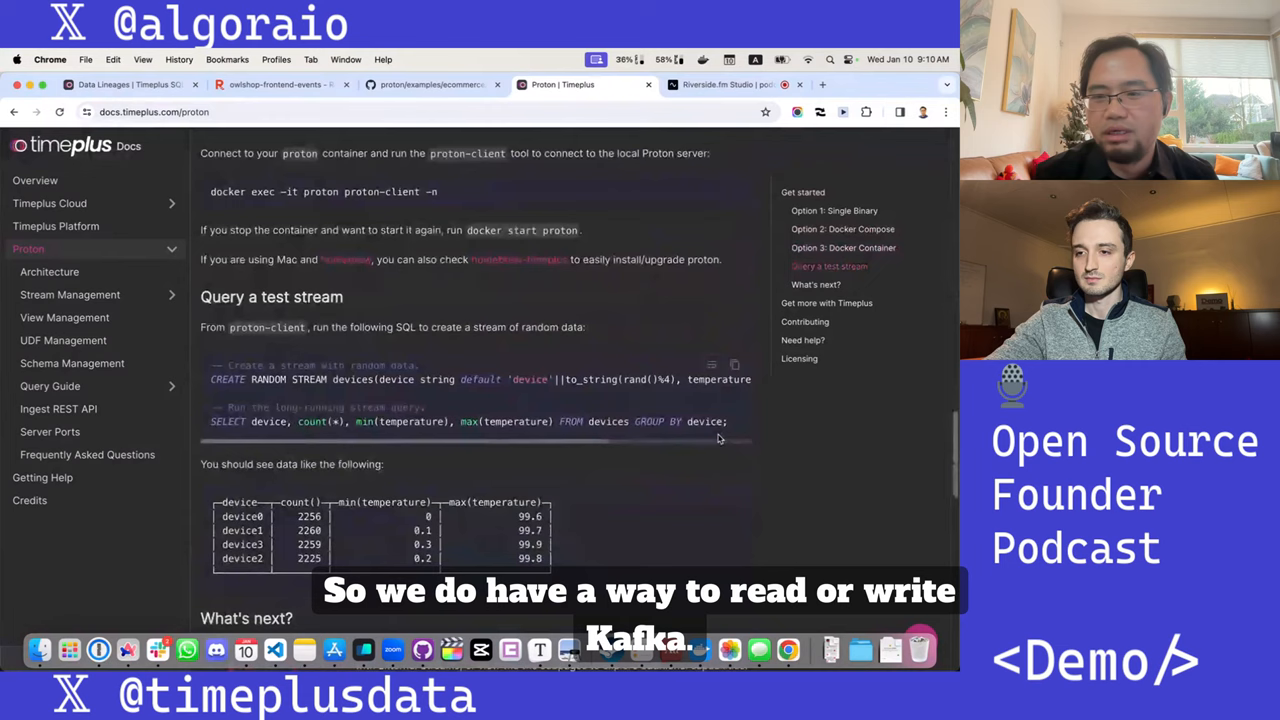
{"action": "left_click", "coordinate": [70, 294]}
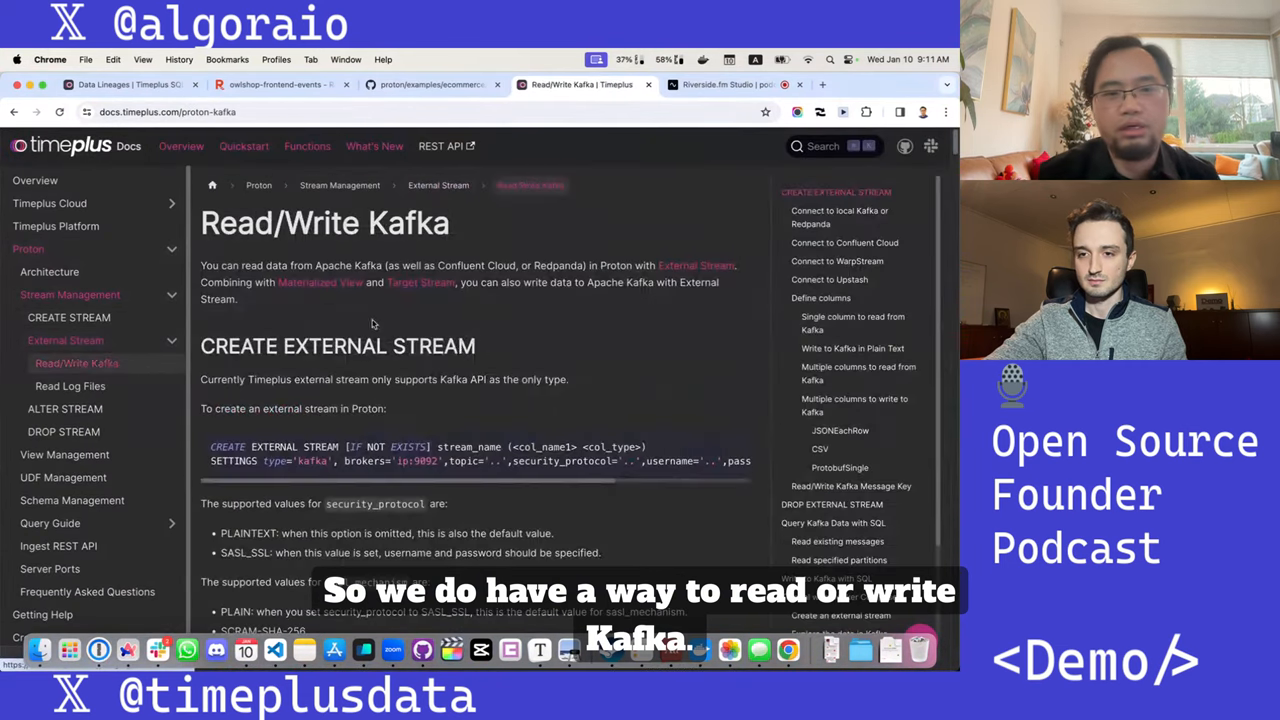
{"action": "scroll", "scroll_direction": "down", "scroll_amount": 3}
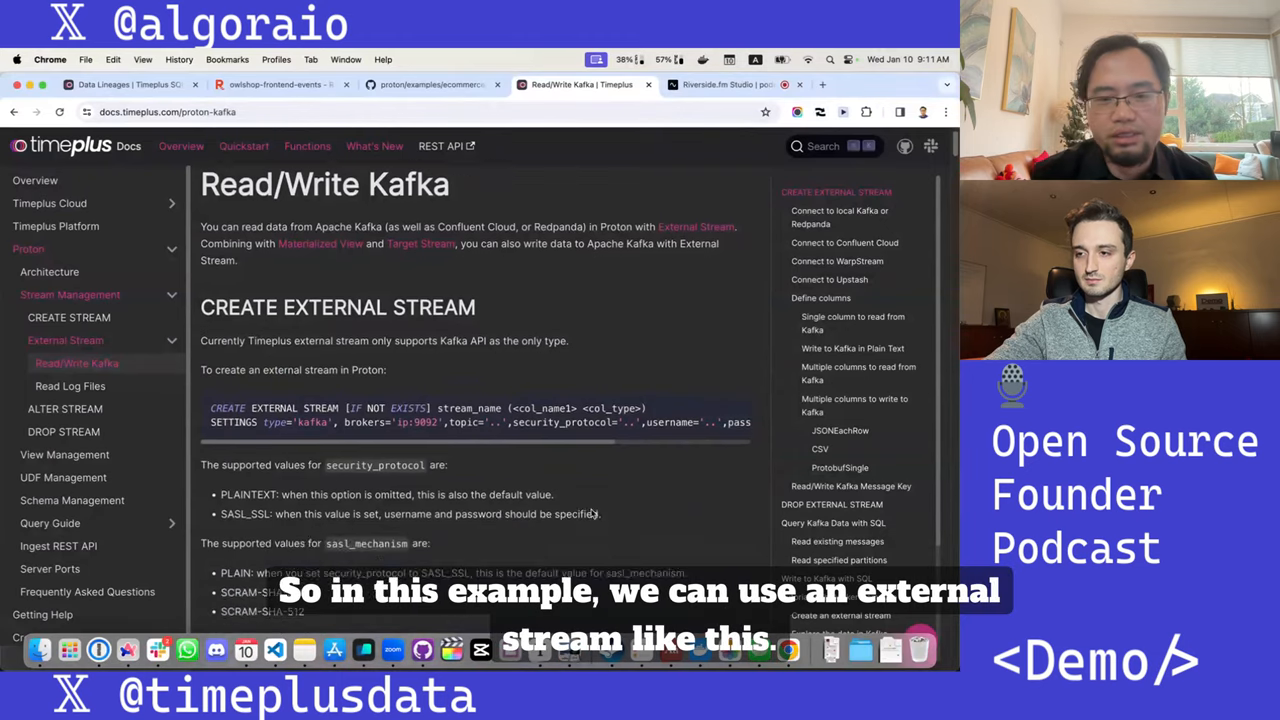
{"action": "scroll", "scroll_direction": "down", "scroll_amount": 3}
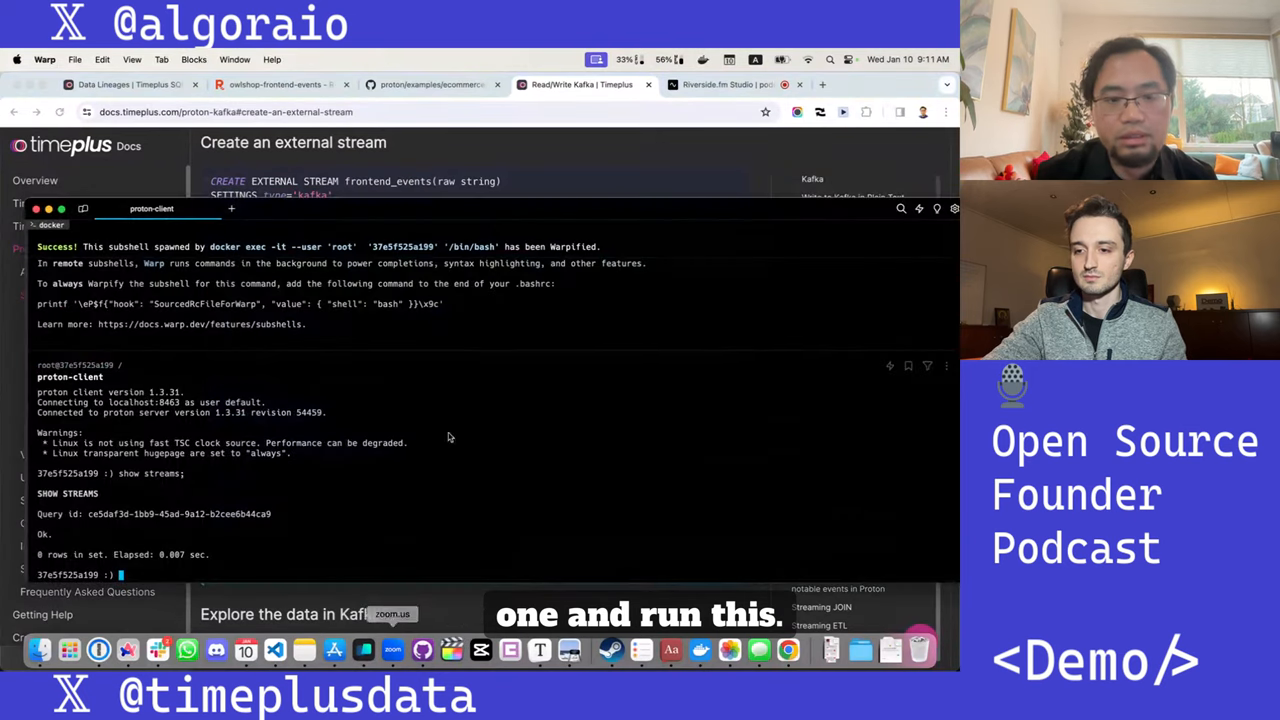
Step: Create external stream frontend_events_json over owlshop-frontend-events as JSONEachRow and start querying it
{"action": "type", "text": "CREATE EXTERNAL STREAM frontend_events_json(...)"}
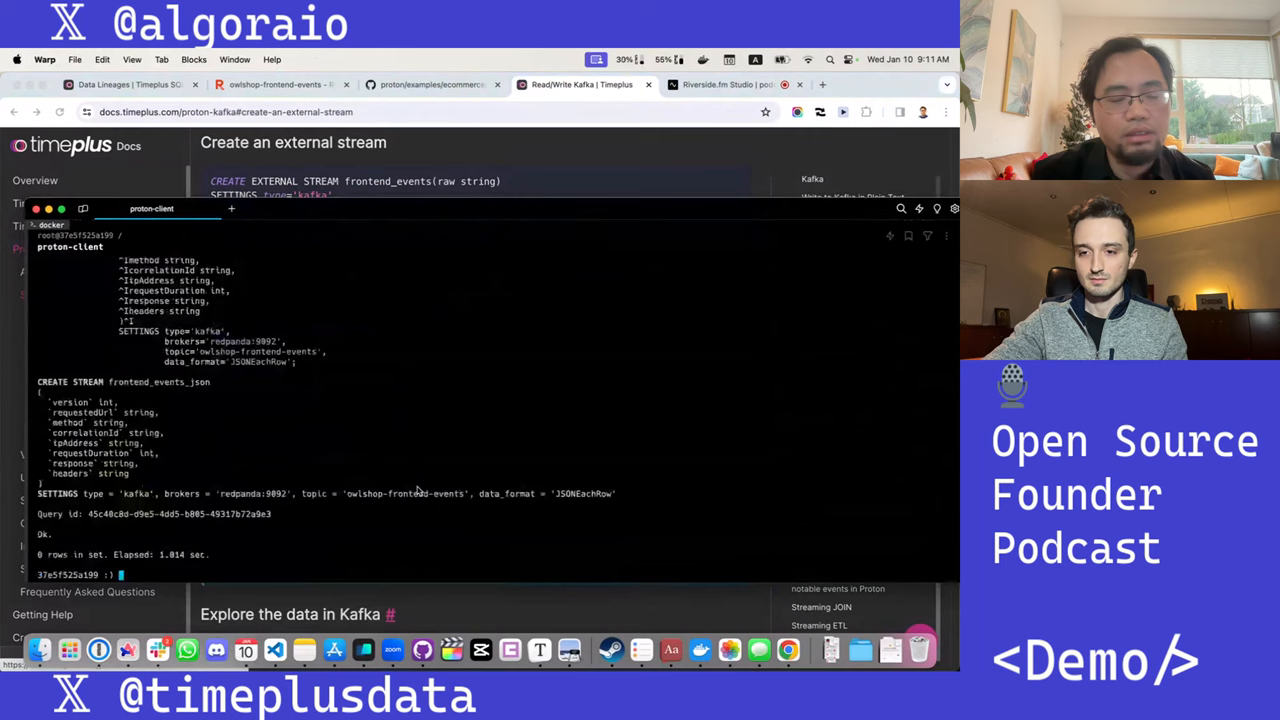
{"action": "type", "text": "select *"}
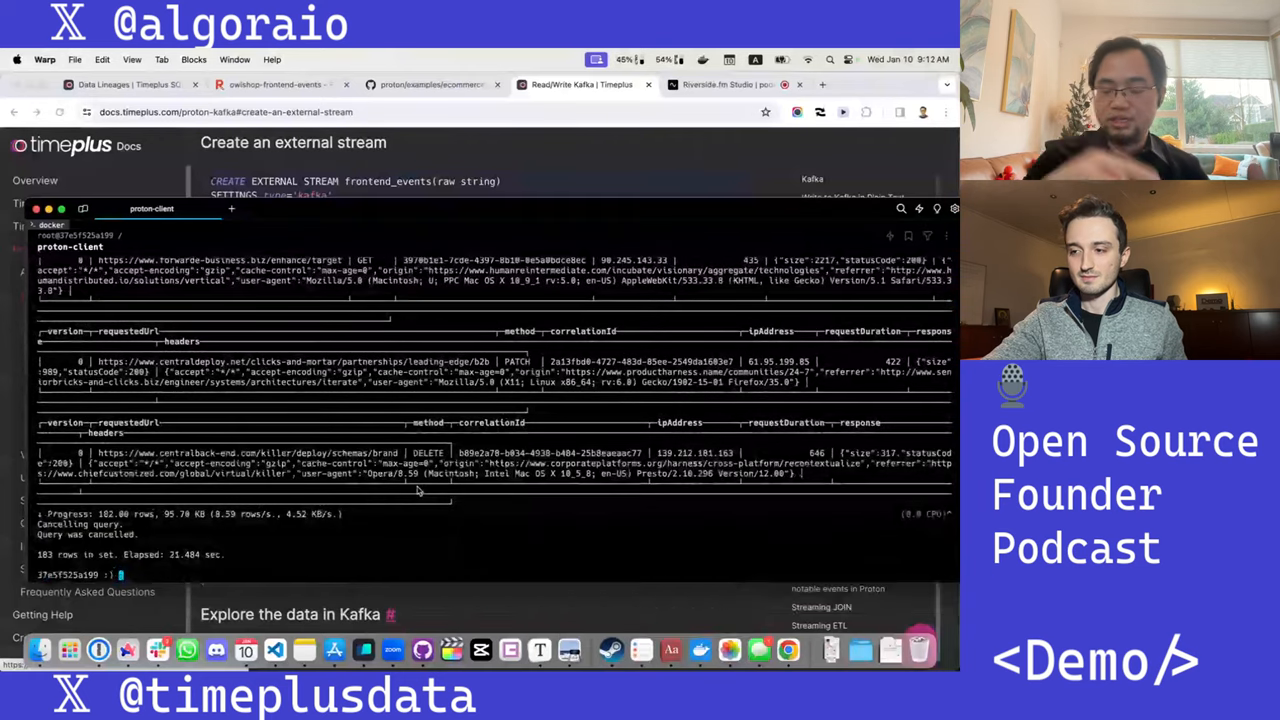
Step: Stream all frontend_events_json events, then only their method and ipAddress fields
{"action": "type", "text": "select * from frontend_events_json"}
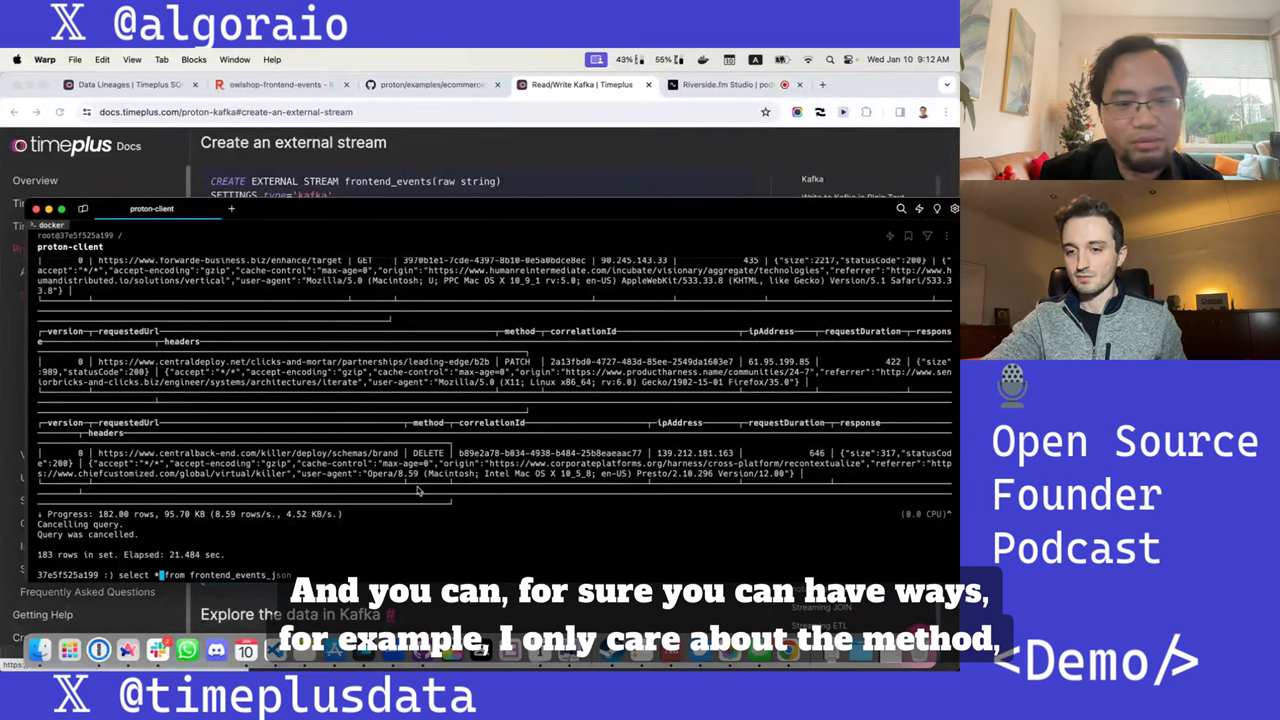
{"action": "type", "text": "method"}
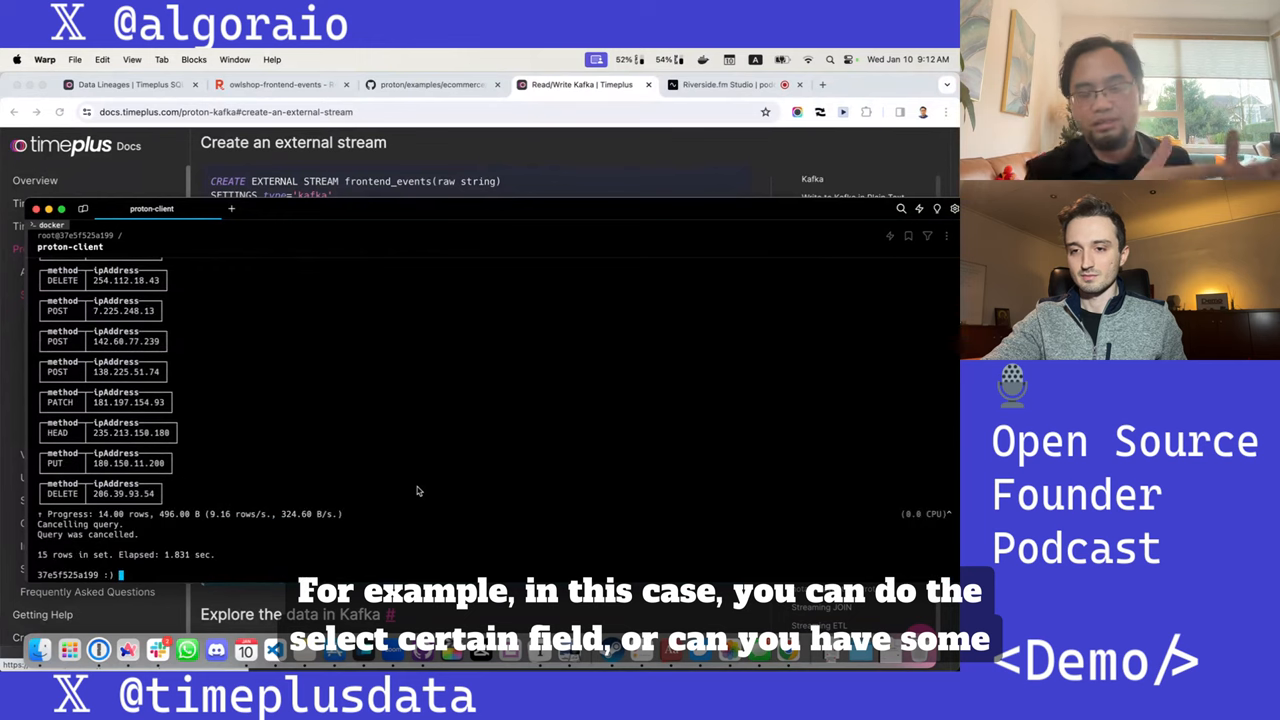
{"action": "type", "text": "select method, ipAddress from frontend_events_json"}
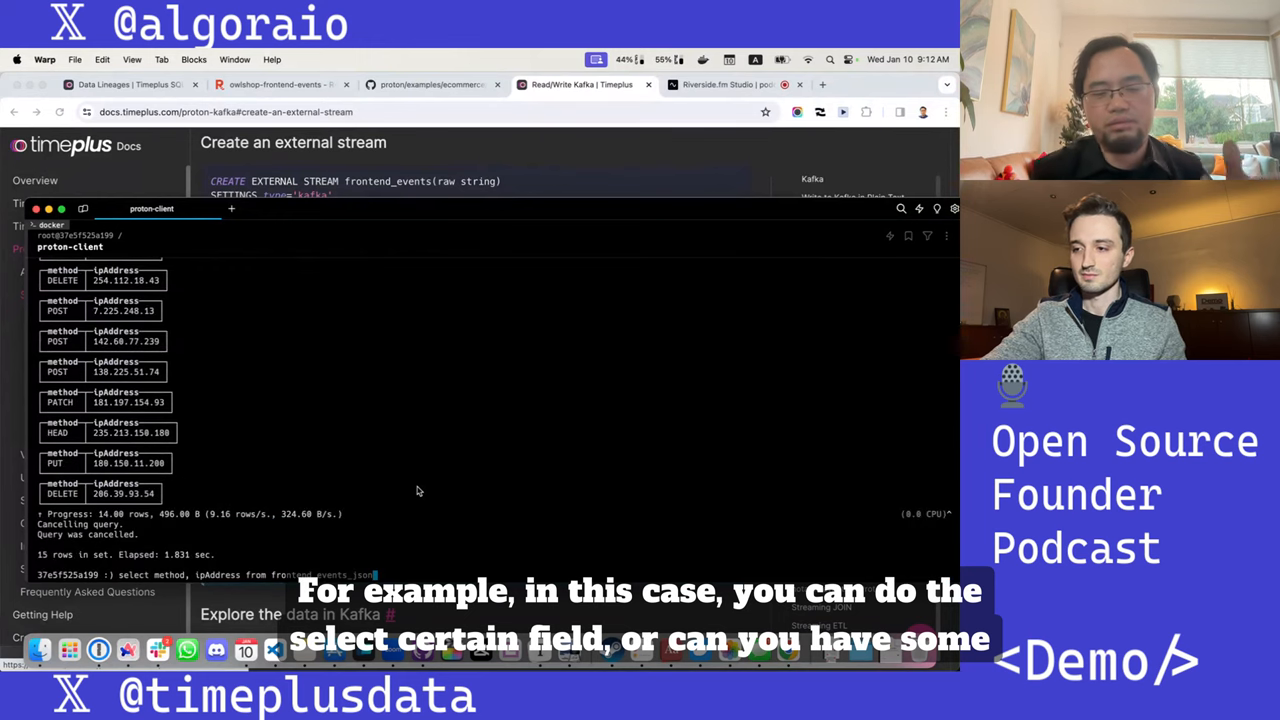
{"action": "type", "text": "wher"}
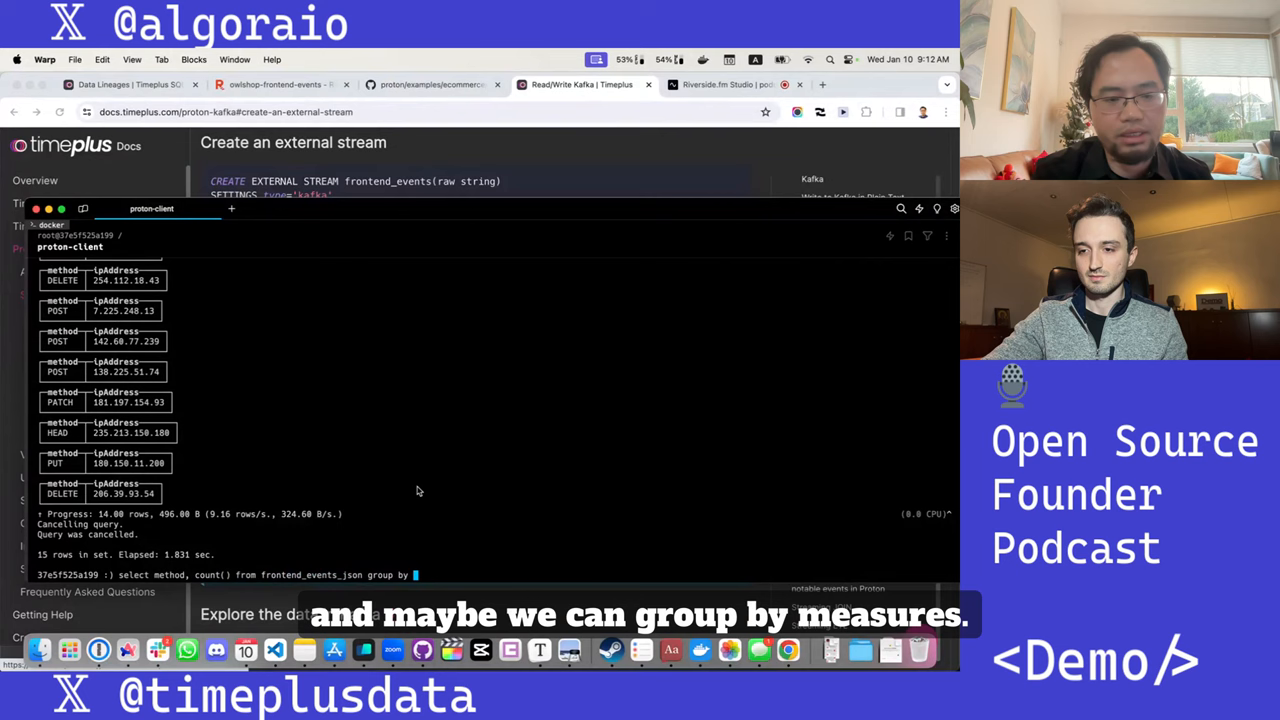
Step: Stream live event counts grouped by HTTP method from frontend_events_json, then cancel the query
{"action": "key", "text": "Enter"}
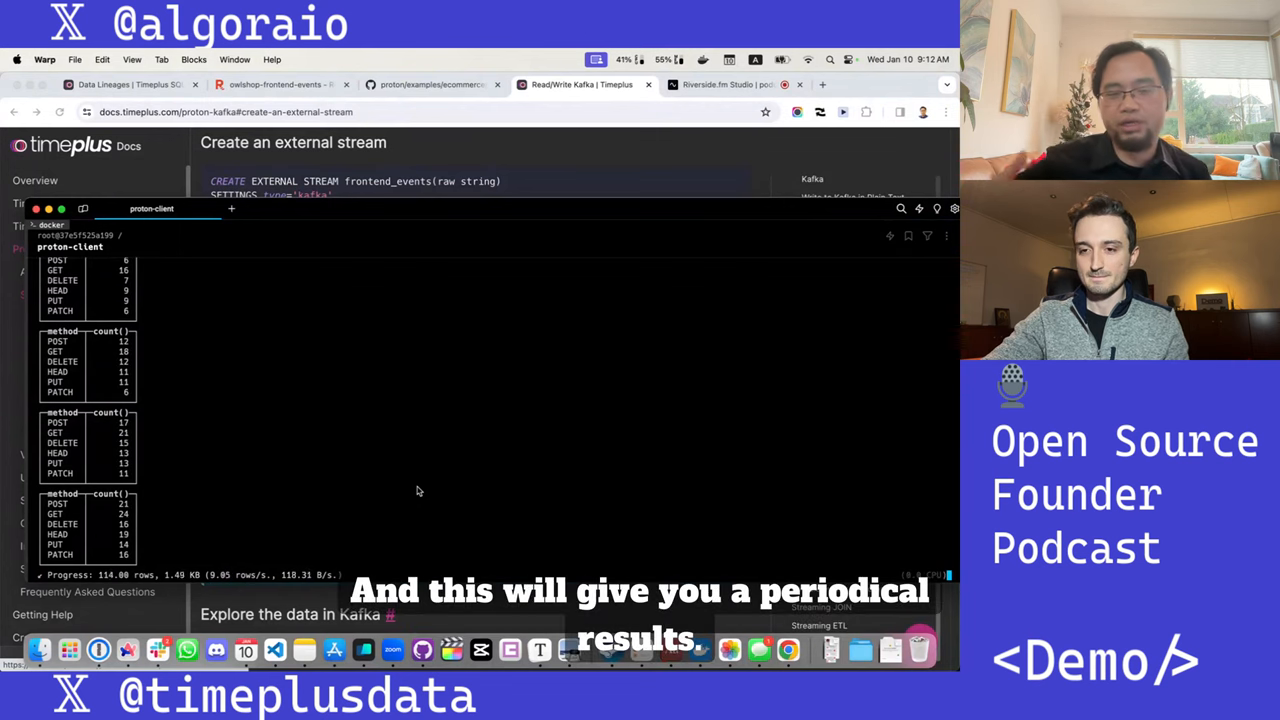
{"action": "key", "text": "ctrl+c"}
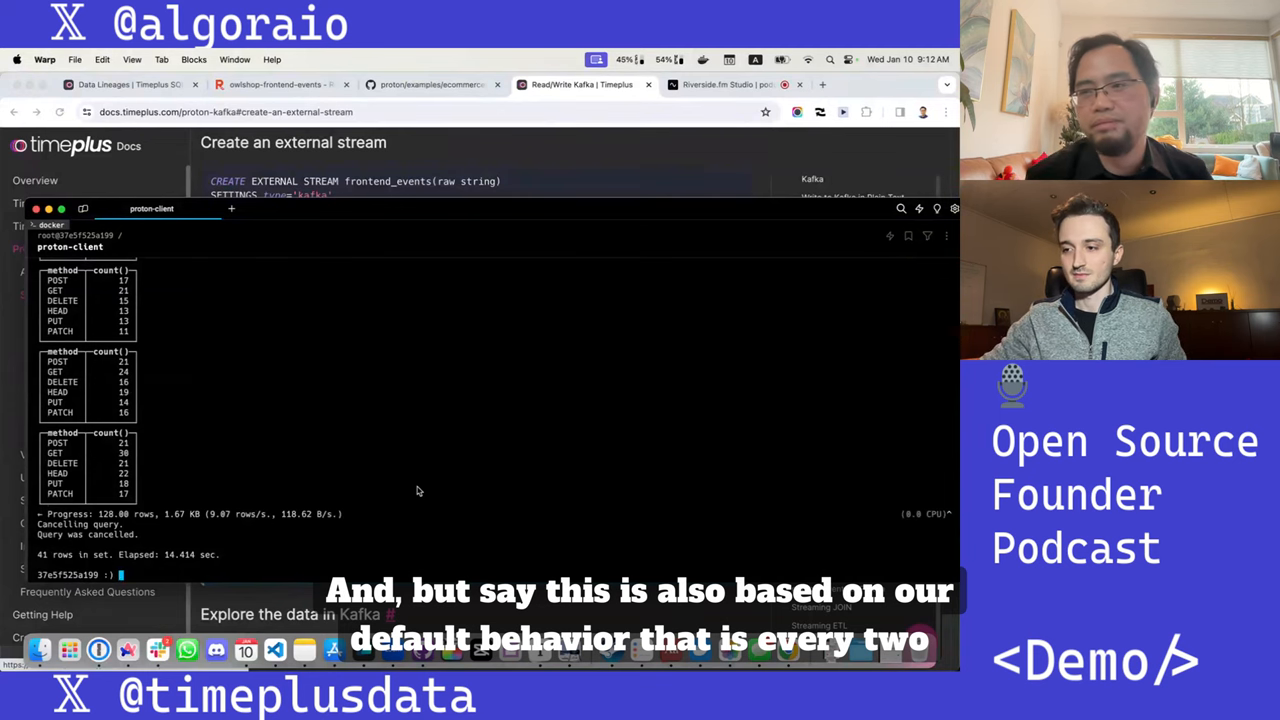
{"action": "type", "text": "select method, count() from frontend_events_json group by method"}
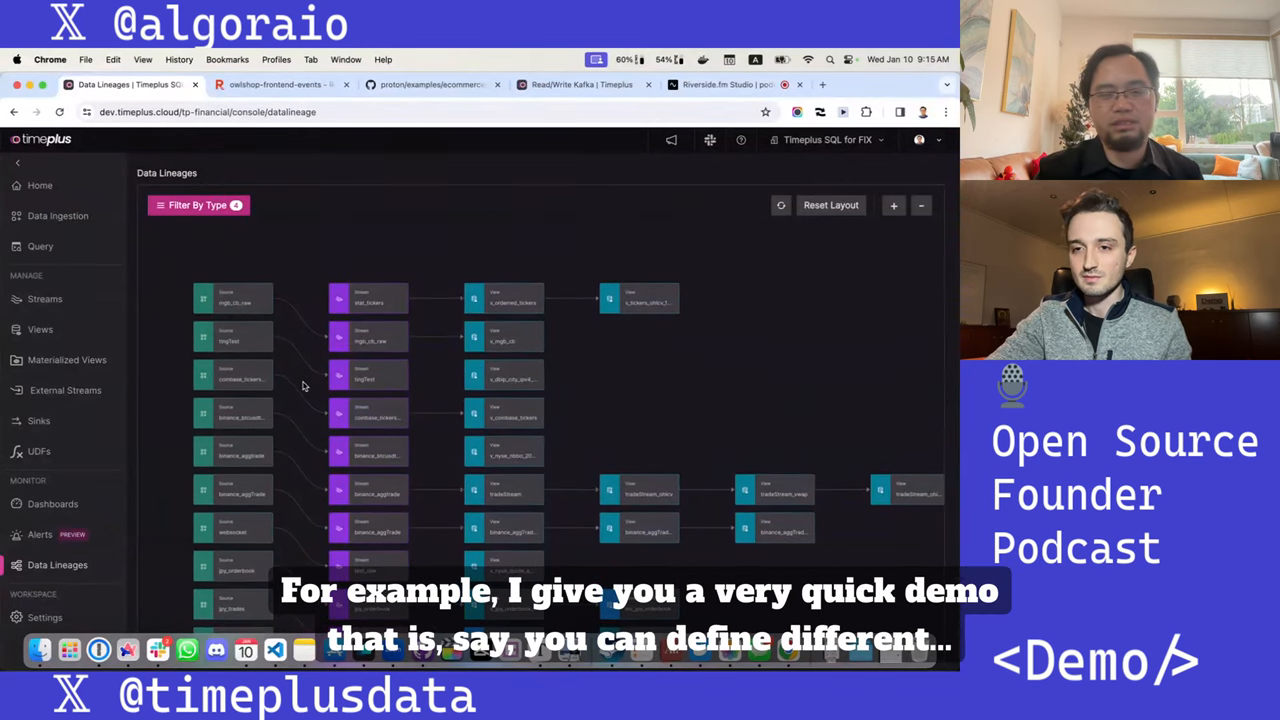
{"action": "mouse_move", "coordinate": [656, 390]}
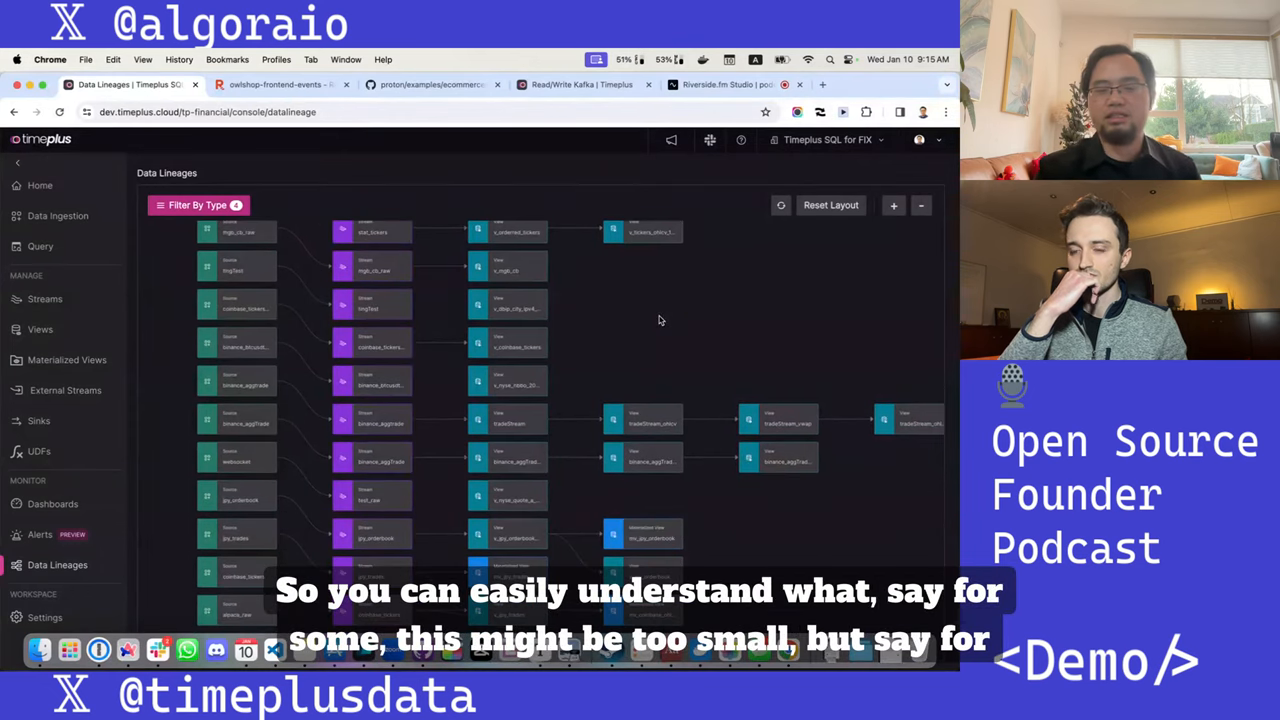
{"action": "mouse_move", "coordinate": [736, 520]}
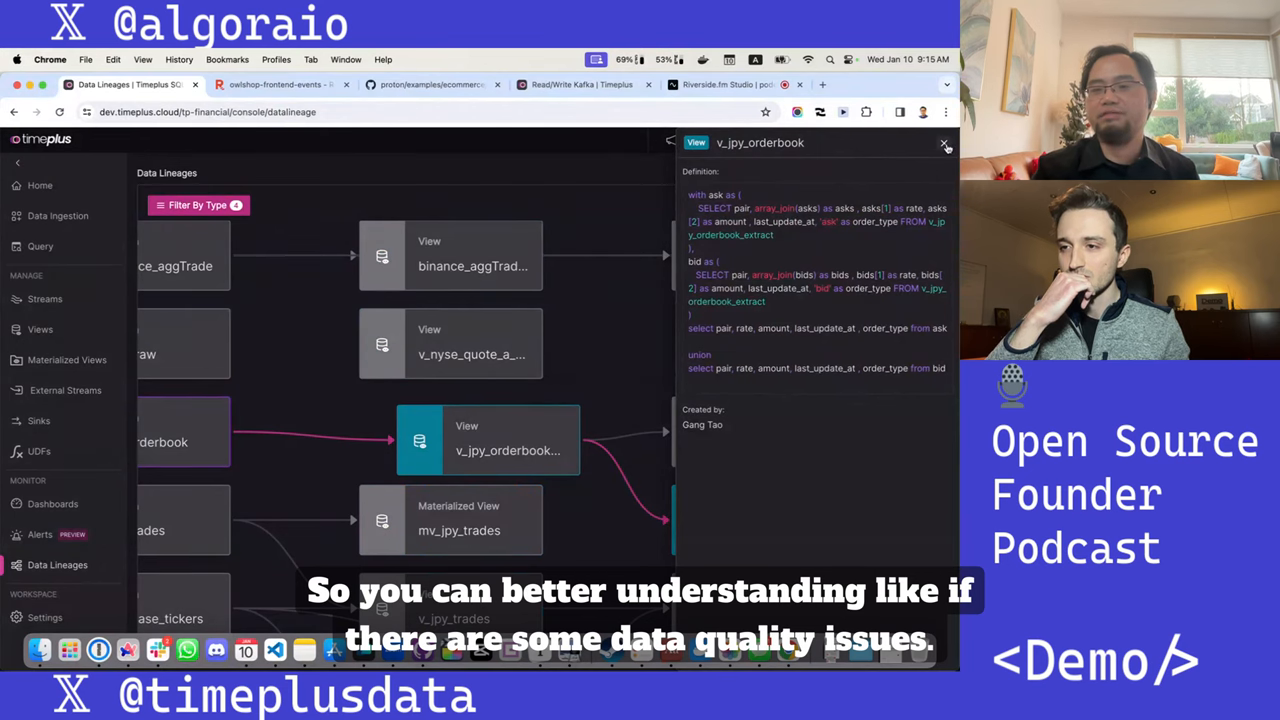
Step: Close the v_jpy_orderbook view definition and go to the Timeplus Cloud Query page
{"action": "left_click", "coordinate": [944, 144]}
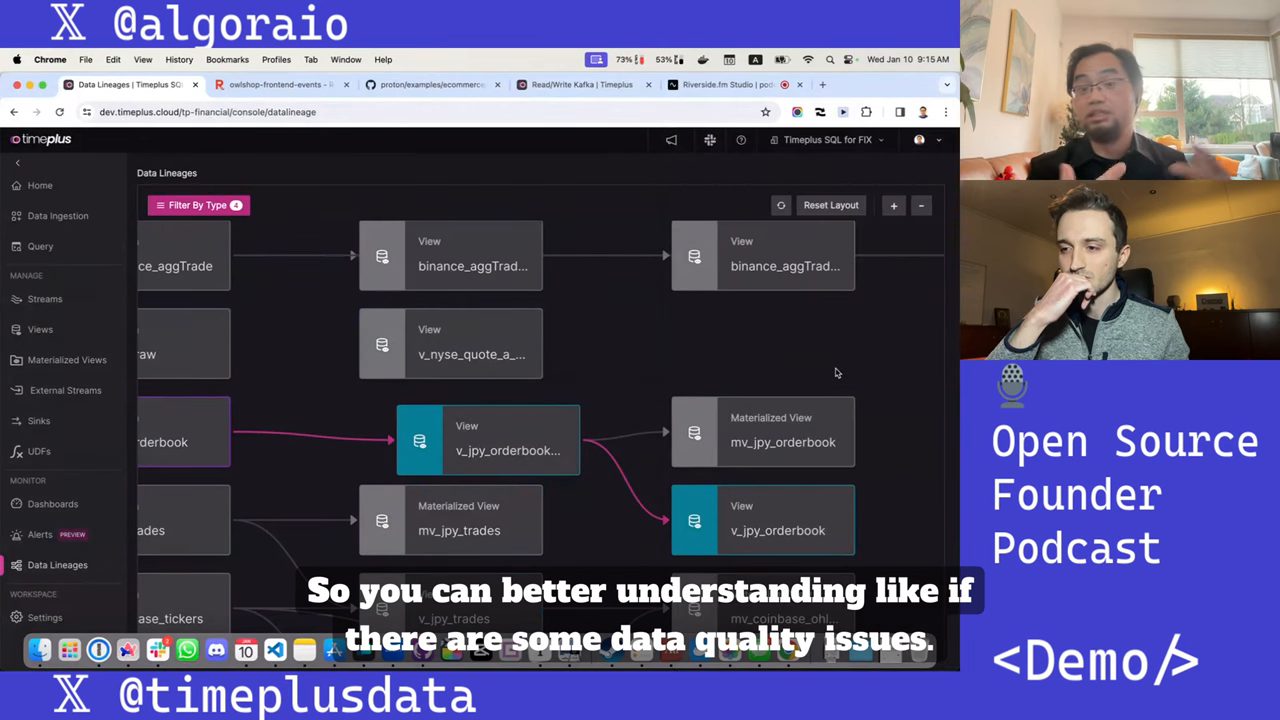
{"action": "mouse_move", "coordinate": [668, 404]}
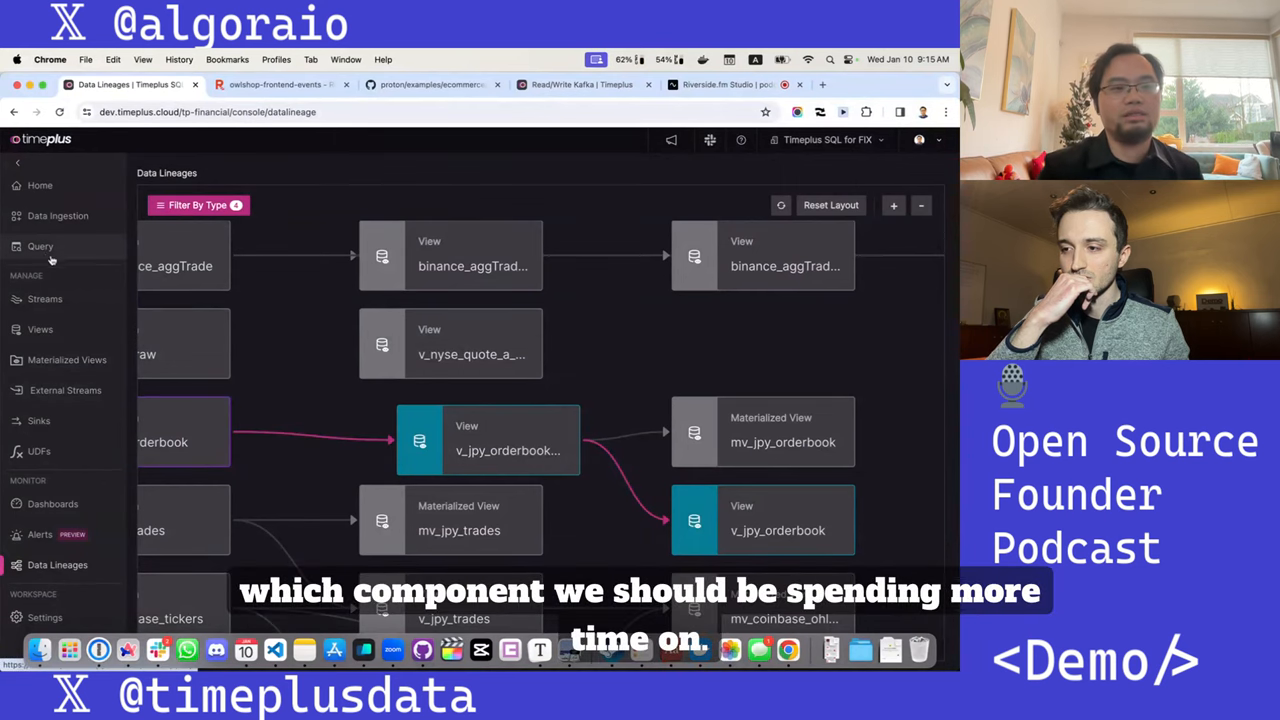
{"action": "left_click", "coordinate": [40, 246]}
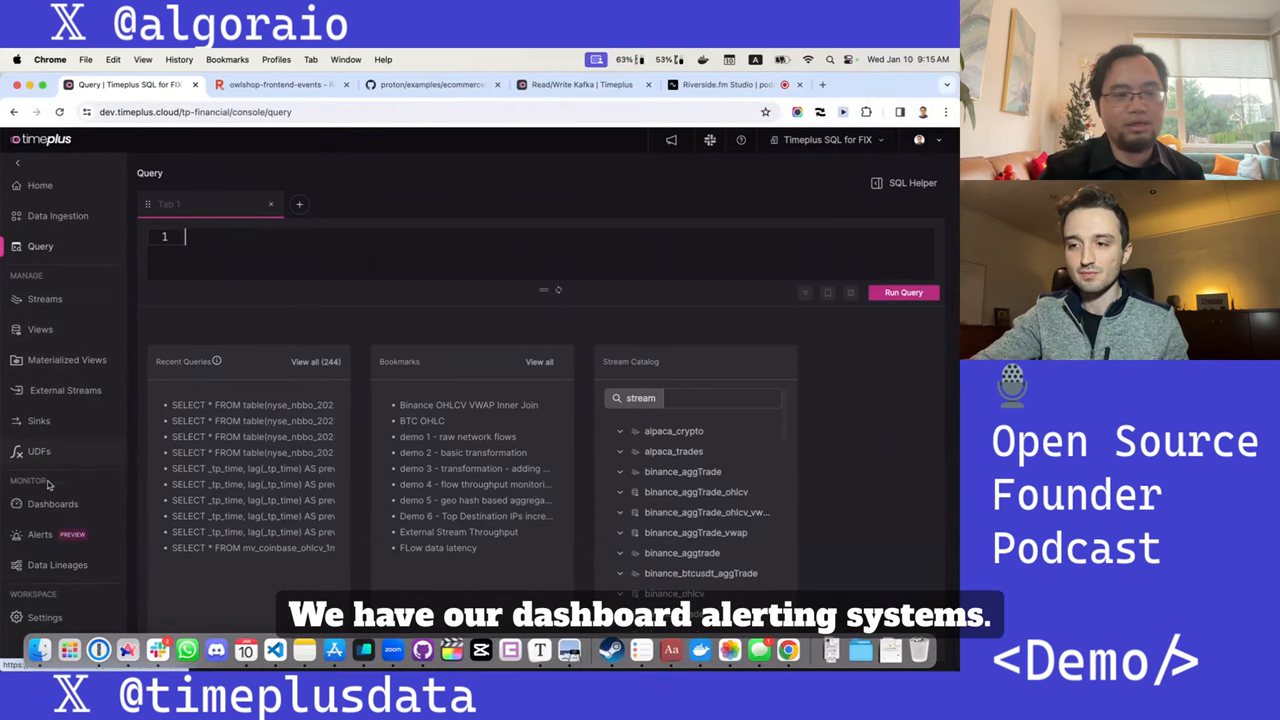
Step: Show the saved Dashboards list, then return to the Timeplus Cloud Home page
{"action": "left_click", "coordinate": [52, 504]}
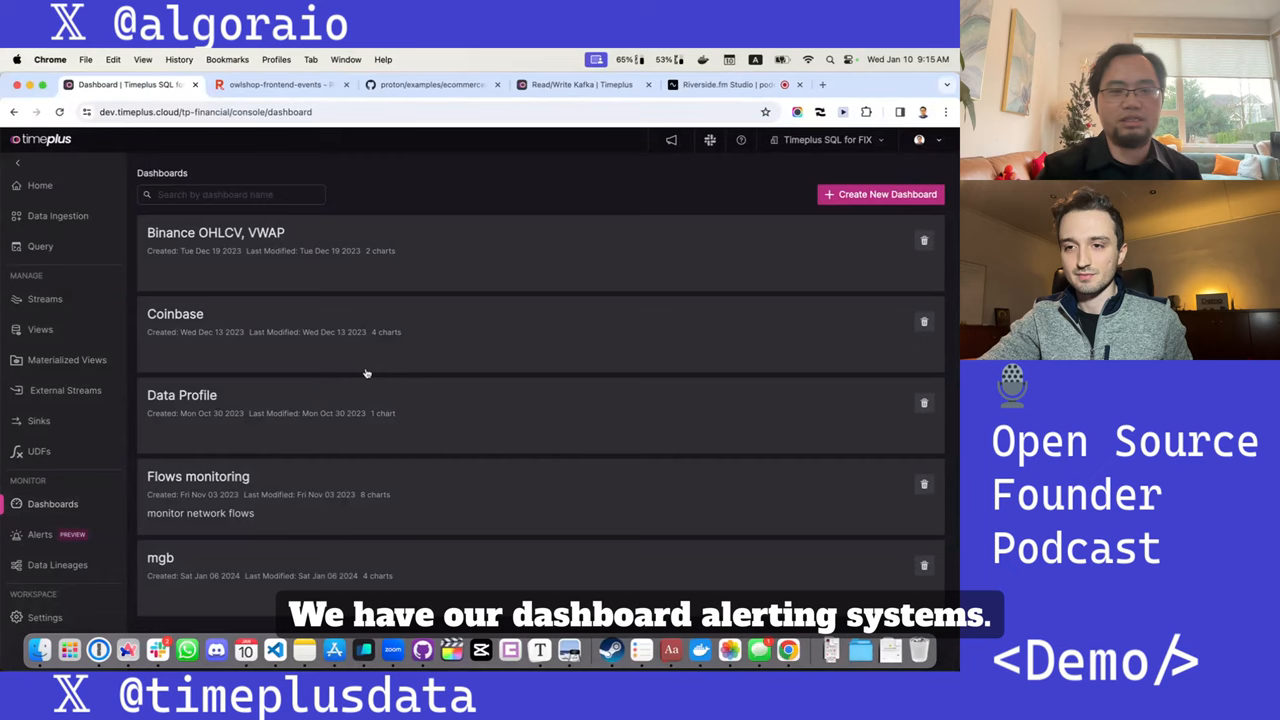
{"action": "left_click", "coordinate": [176, 312]}
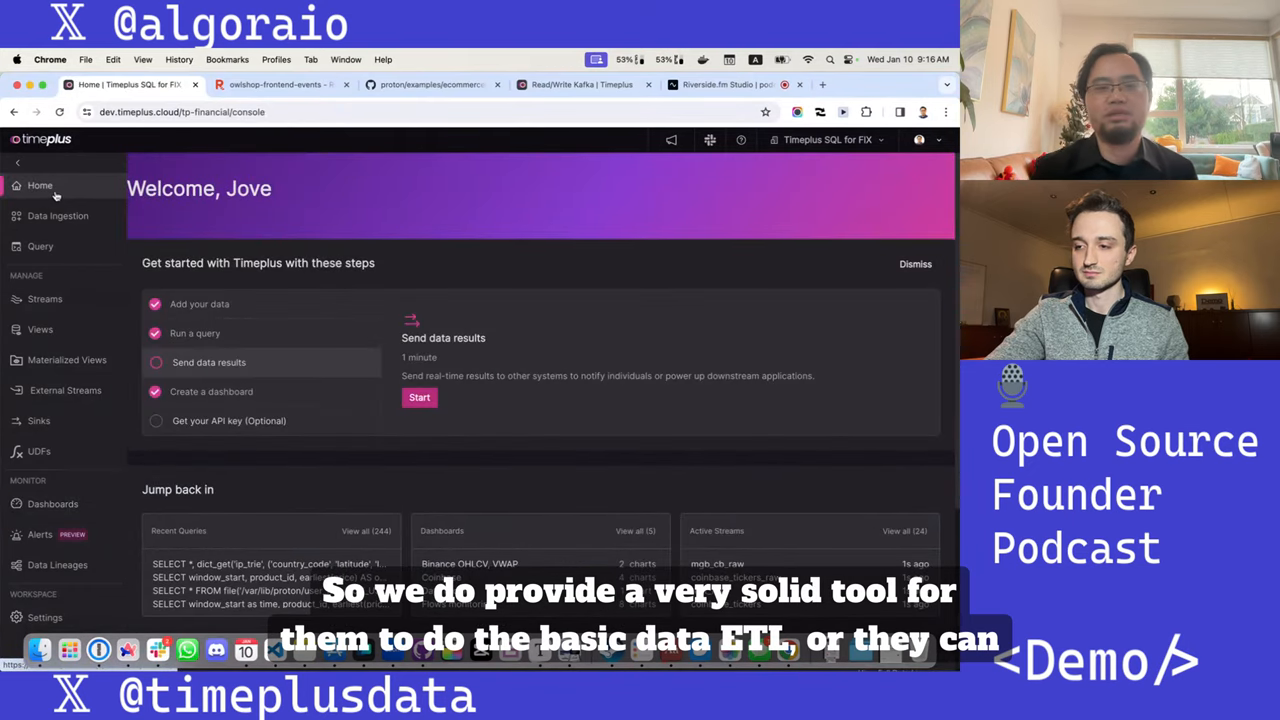
{"action": "mouse_move", "coordinate": [280, 84]}
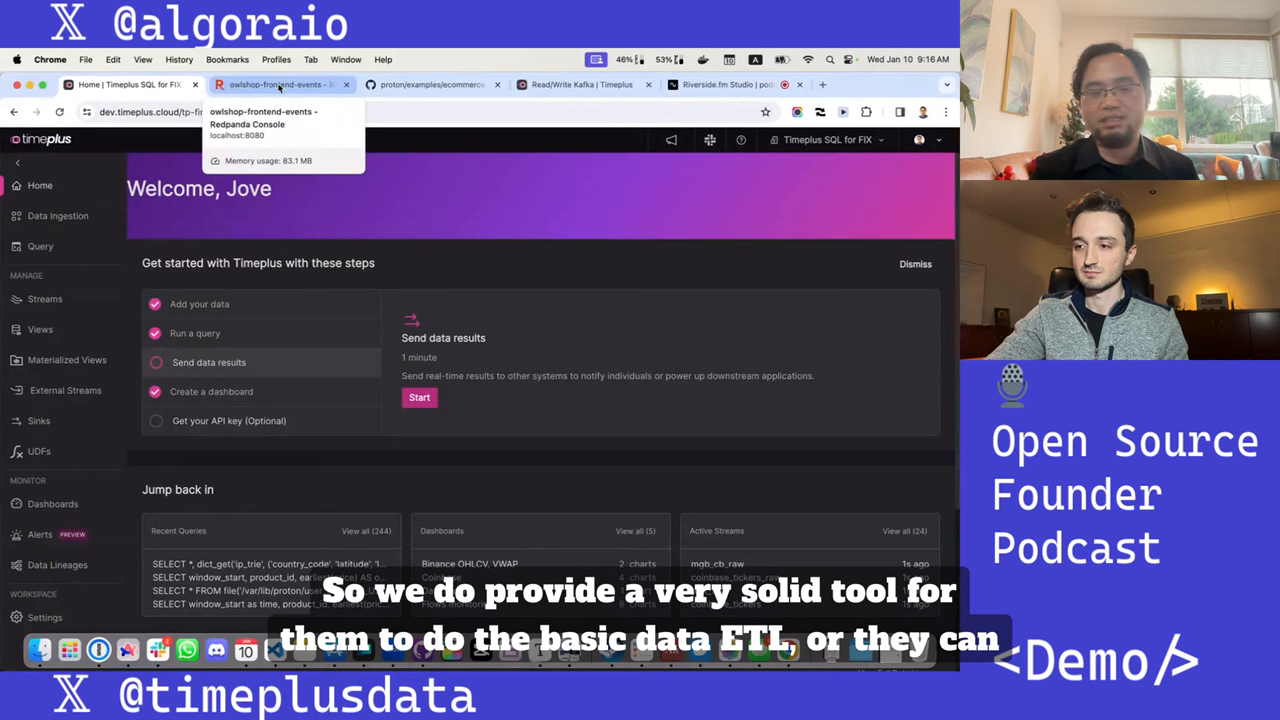
{"action": "mouse_move", "coordinate": [476, 324]}
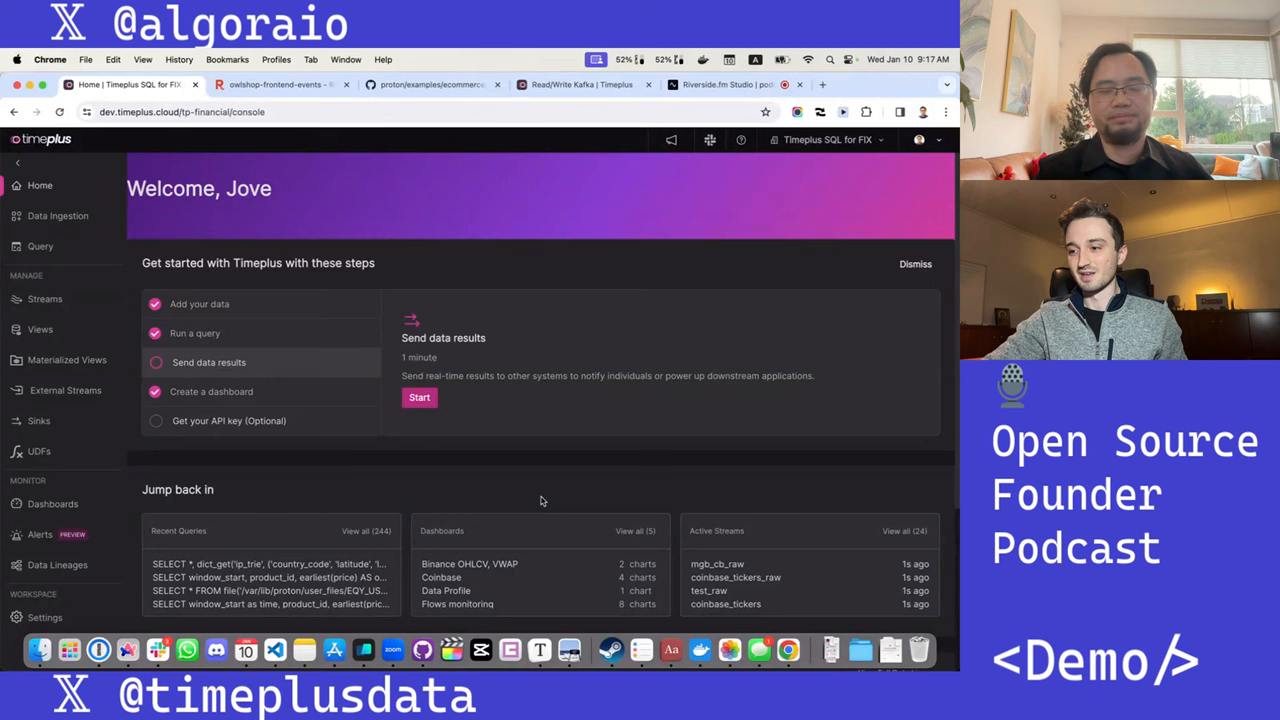
{"action": "mouse_move", "coordinate": [392, 500]}
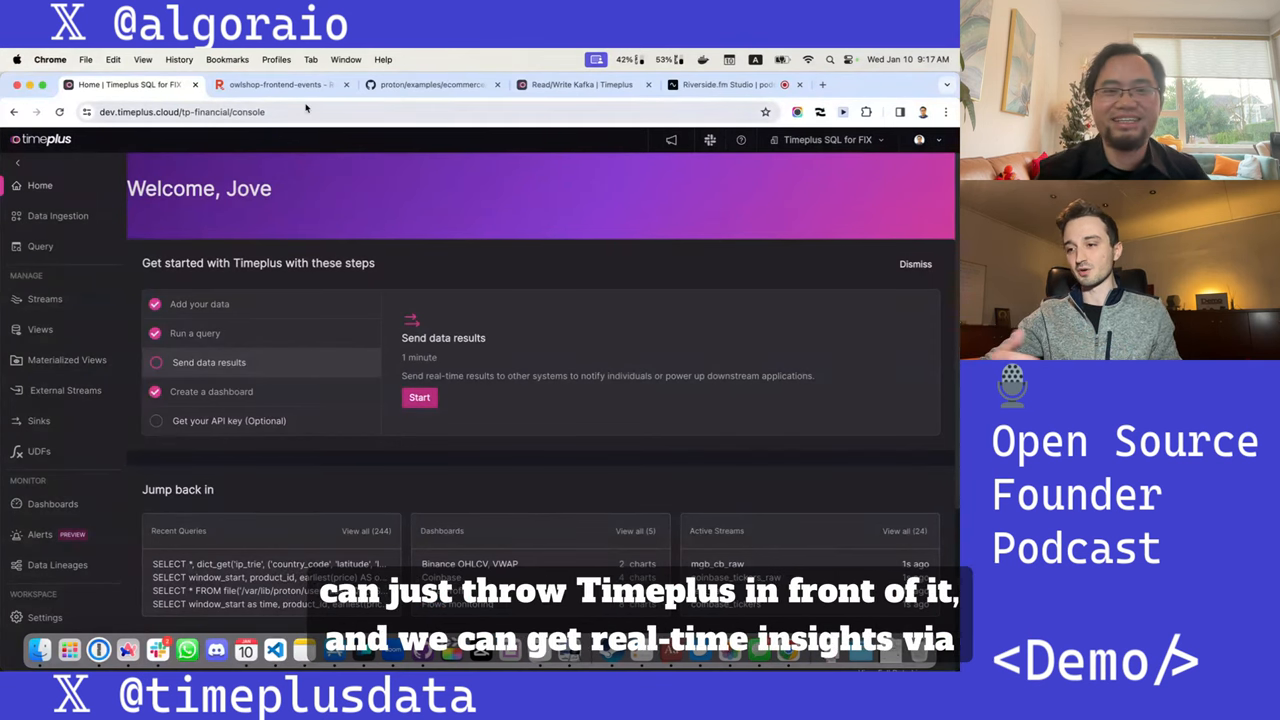
{"action": "mouse_move", "coordinate": [280, 84]}
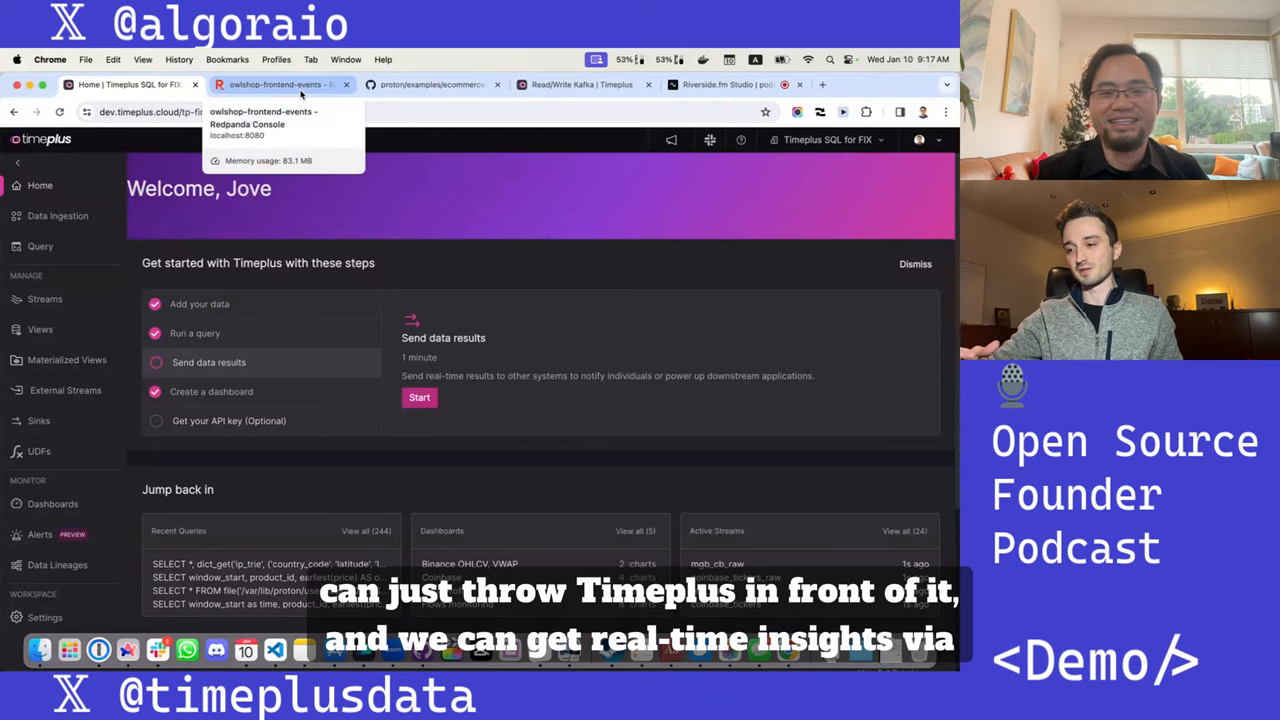
Step: Switch to the Redpanda Console showing the owlshop-frontend-events topic messages
{"action": "left_click", "coordinate": [276, 84]}
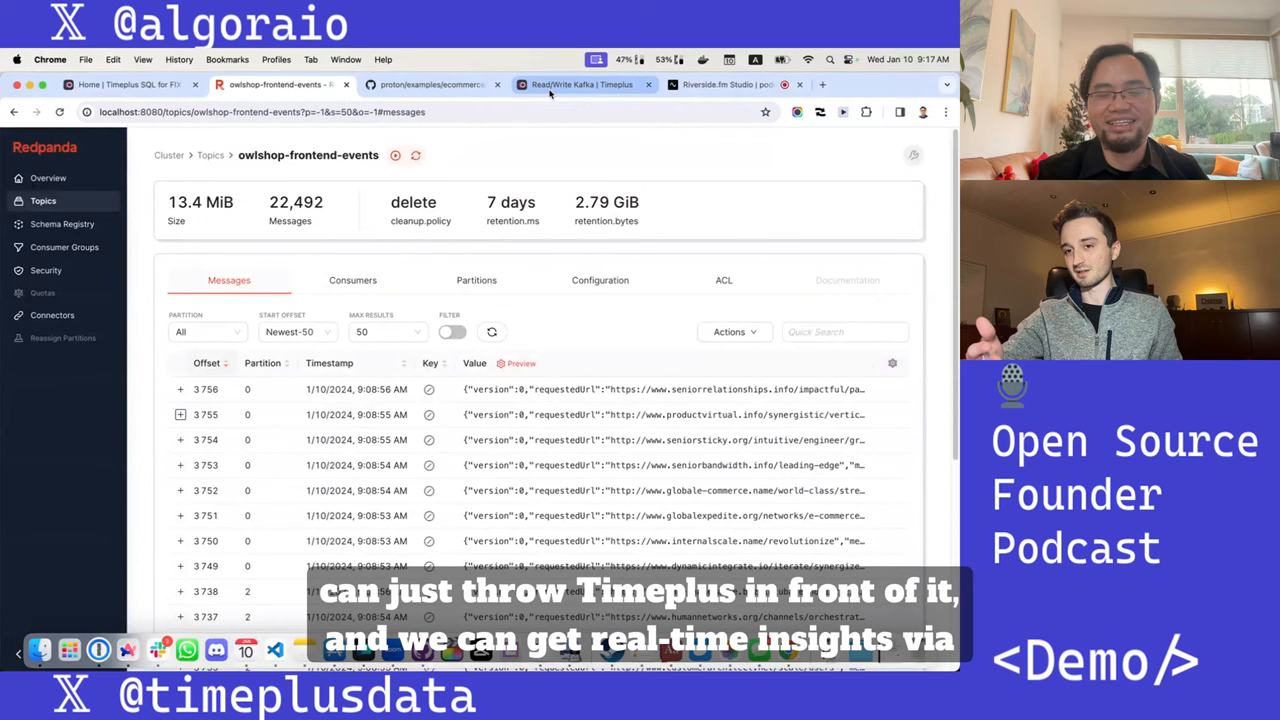
{"action": "mouse_move", "coordinate": [584, 84]}
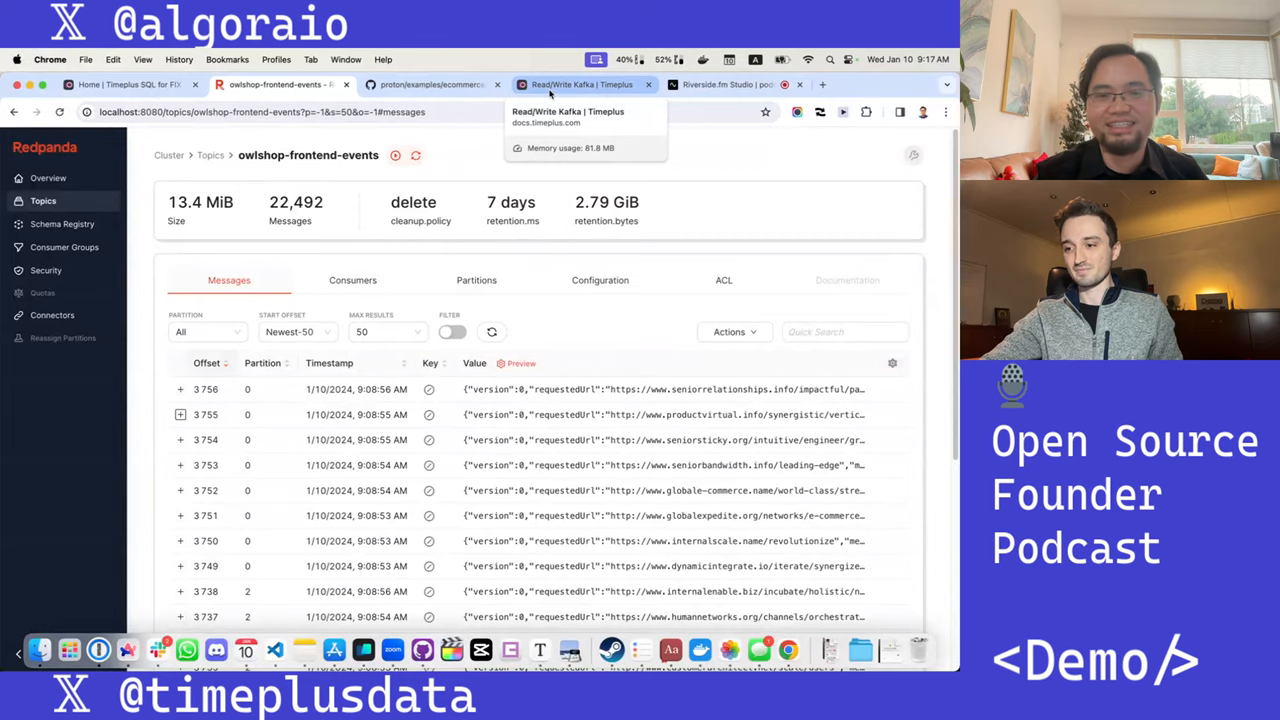
Step: Switch to the Timeplus Docs Read/Write Kafka page with its connection examples
{"action": "left_click", "coordinate": [584, 84]}
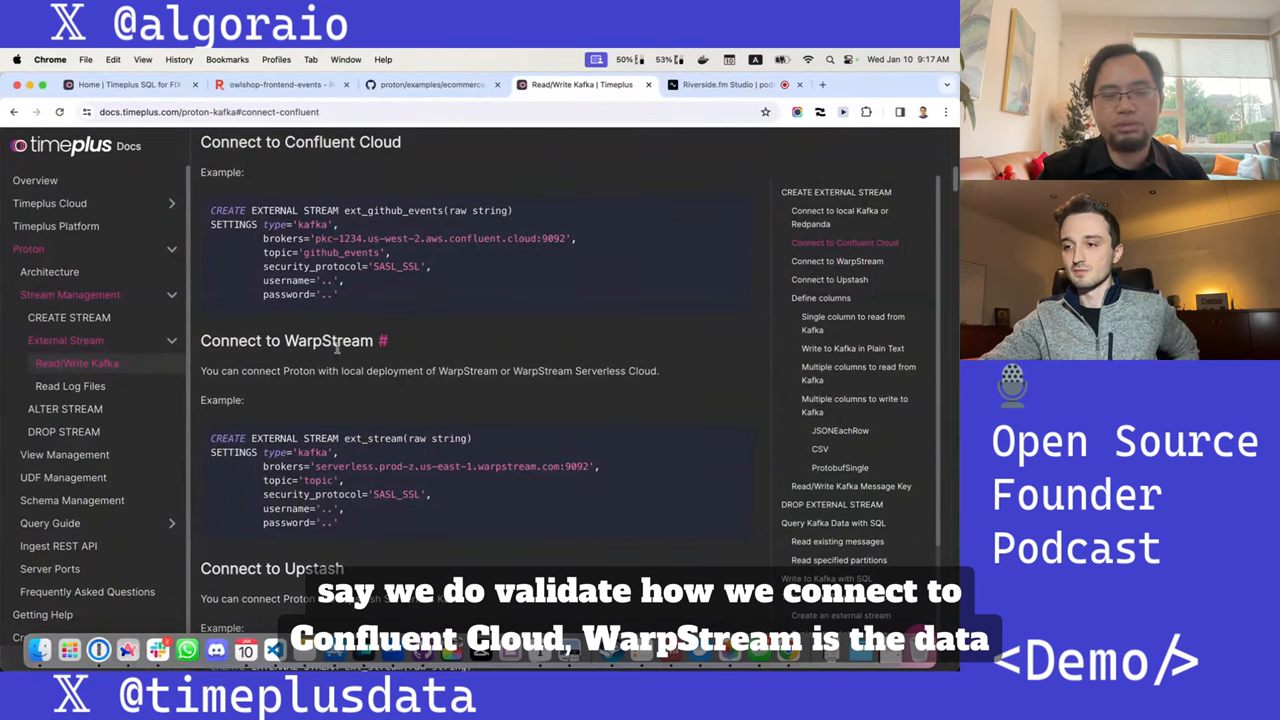
Step: Navigate from the Kafka connection examples to the Ingest REST API documentation page
{"action": "scroll", "scroll_direction": "down", "scroll_amount": 3}
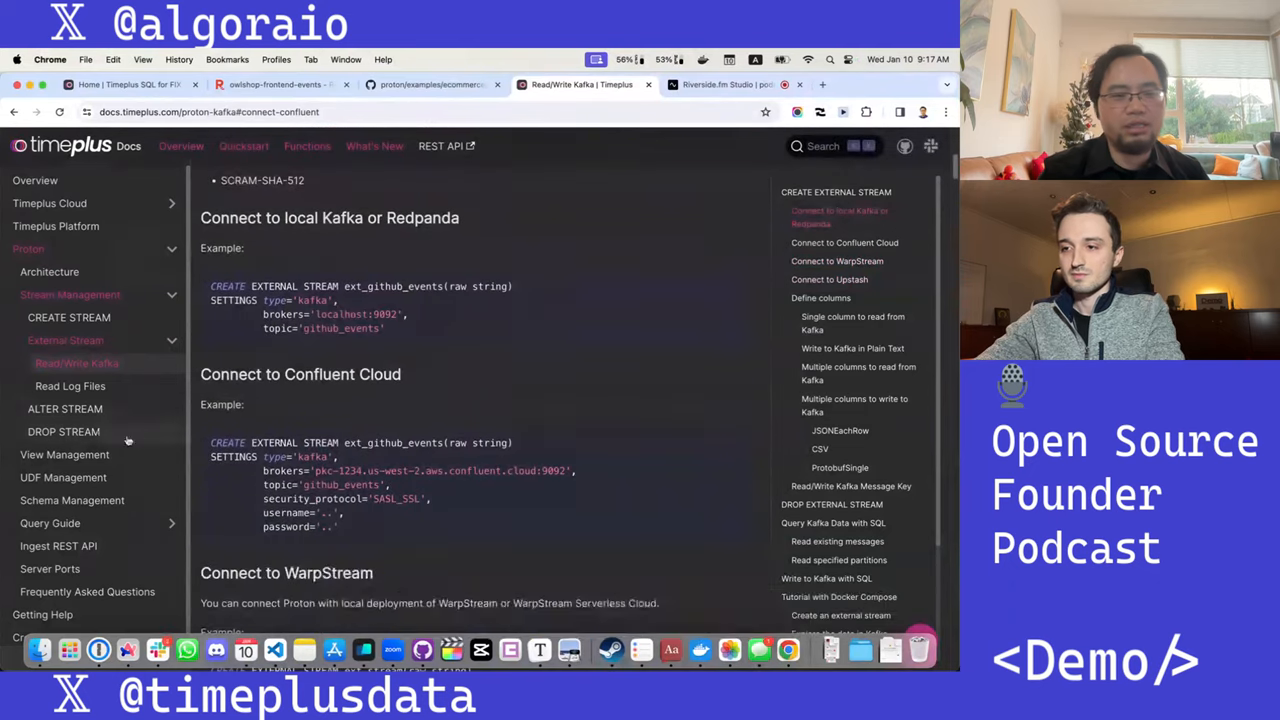
{"action": "left_click", "coordinate": [58, 540]}
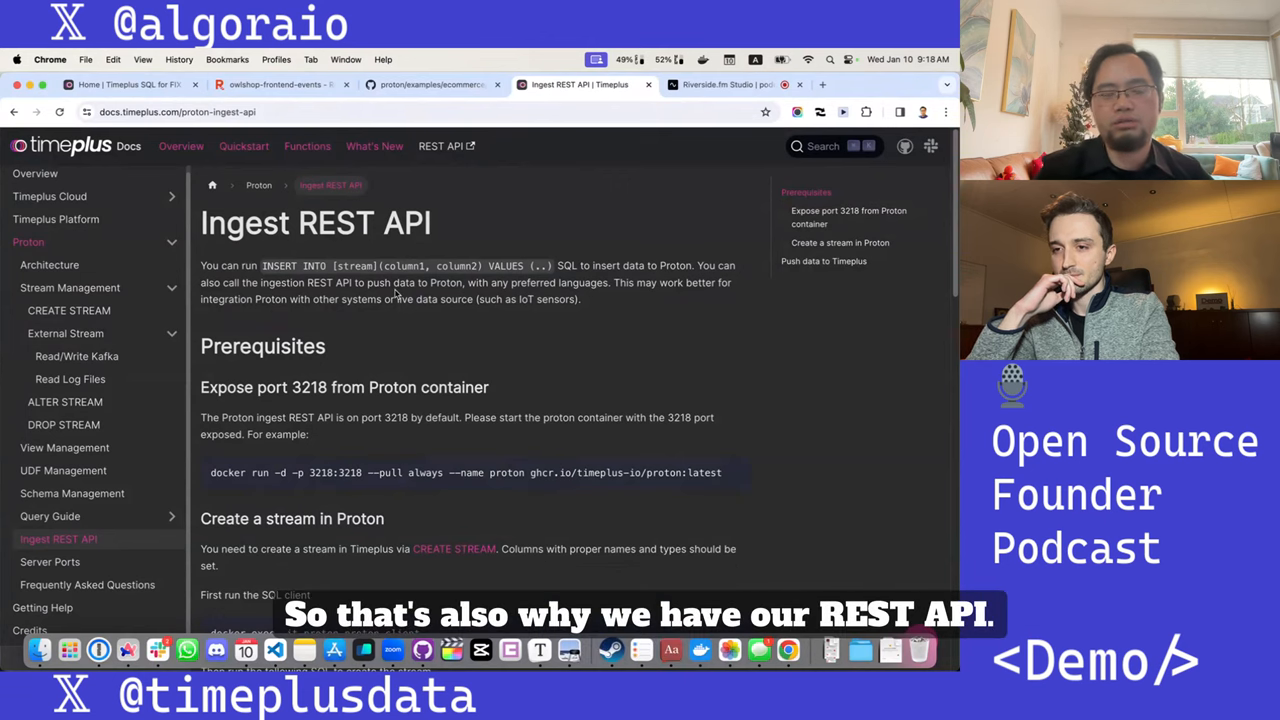
Step: Read the Ingest REST API curl samples, then return to the ecommerce docker-compose.yml on GitHub
{"action": "scroll", "scroll_direction": "down", "scroll_amount": 3}
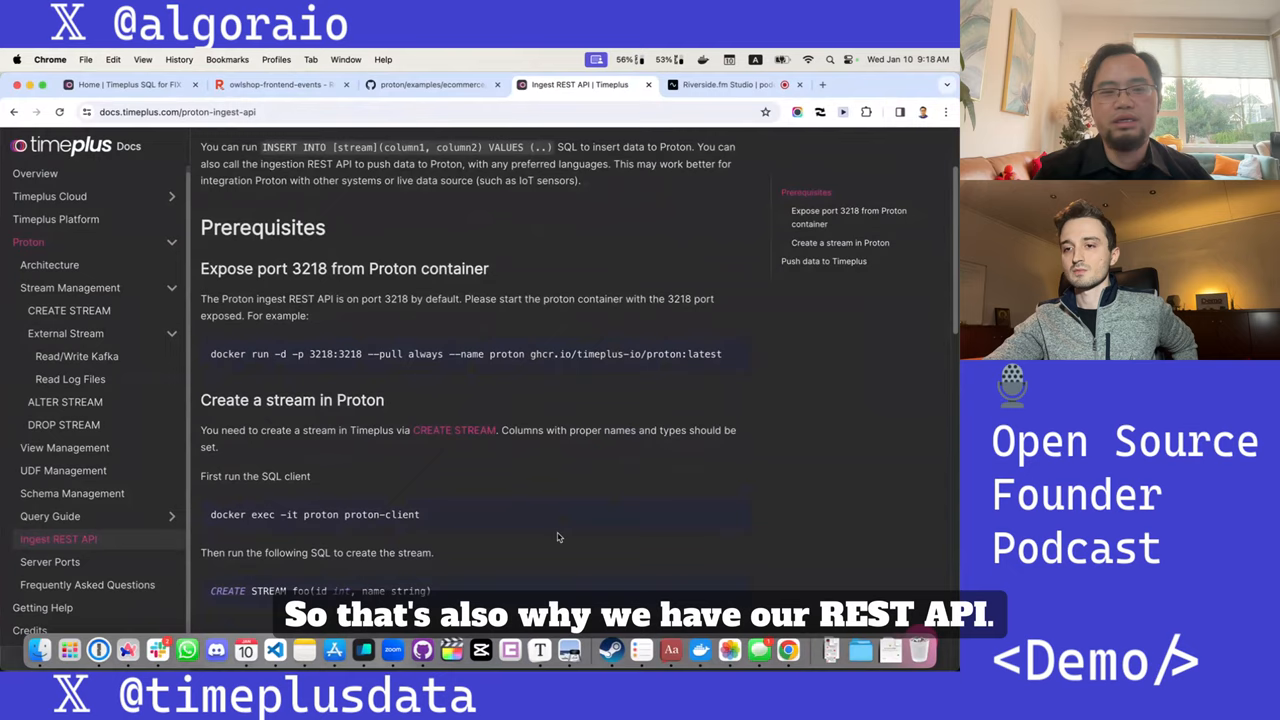
{"action": "scroll", "scroll_direction": "down", "scroll_amount": 3}
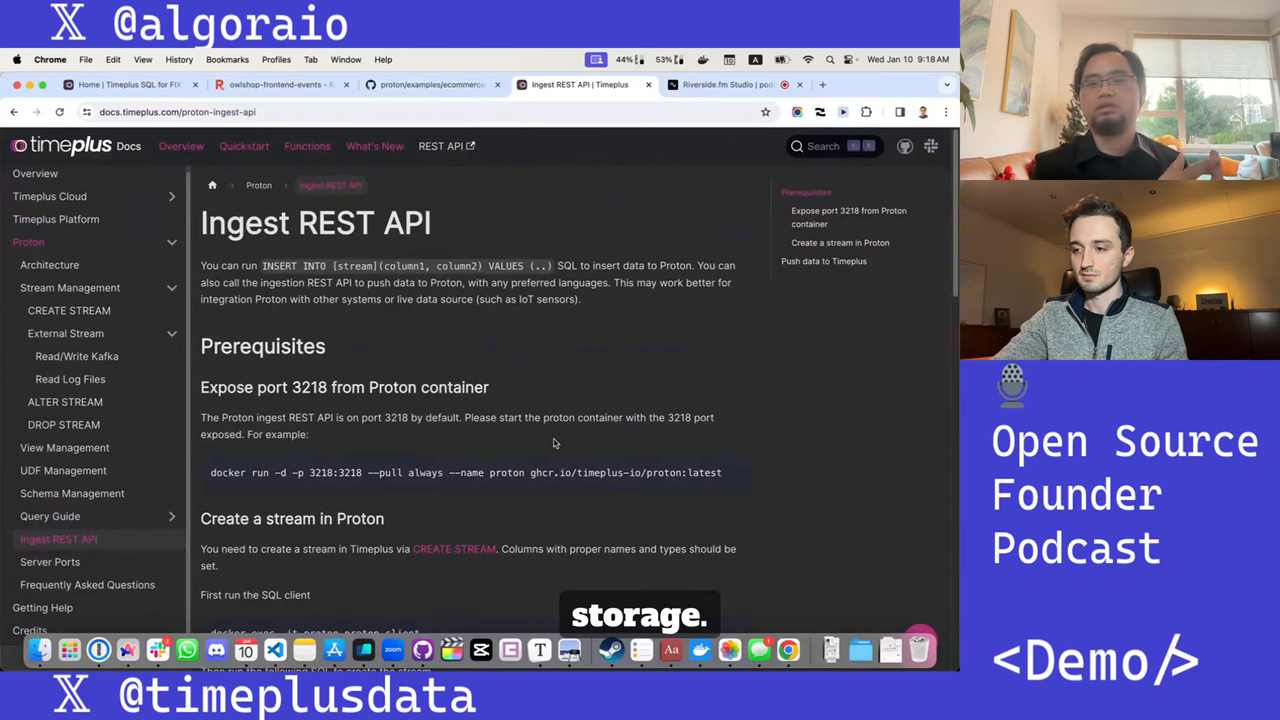
{"action": "scroll", "scroll_direction": "down", "scroll_amount": 3}
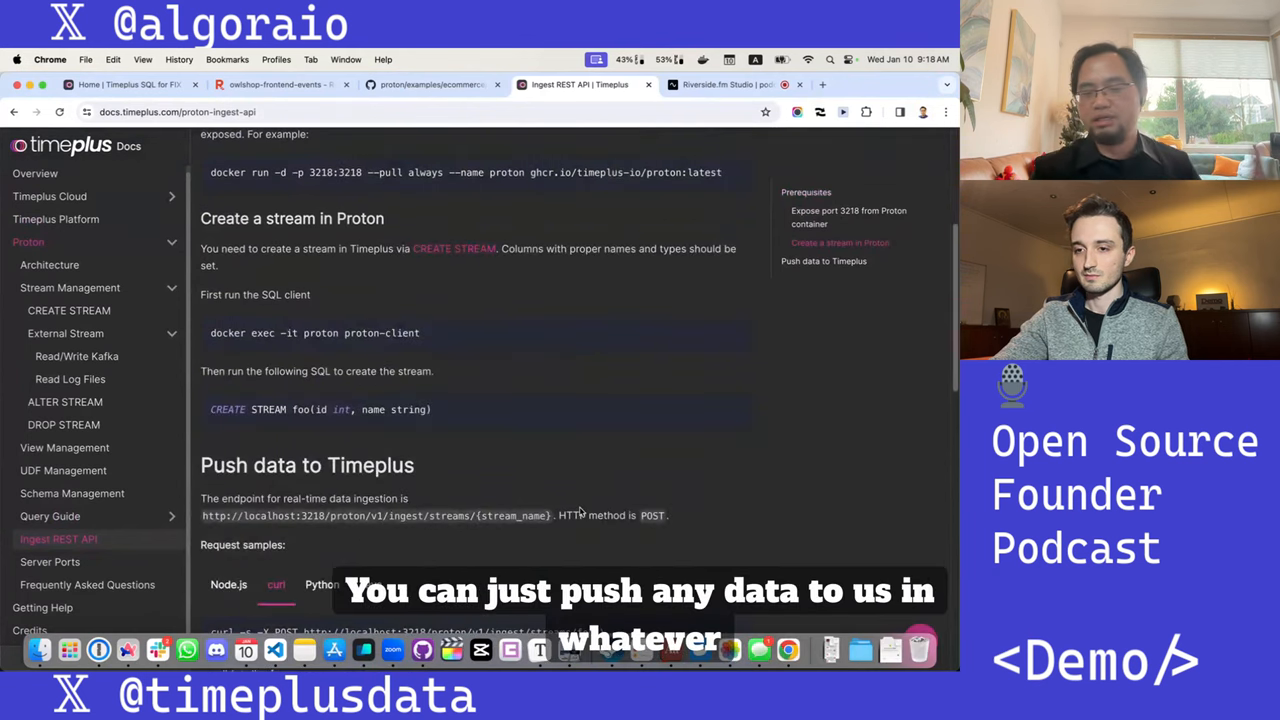
{"action": "scroll", "scroll_direction": "down", "scroll_amount": 3}
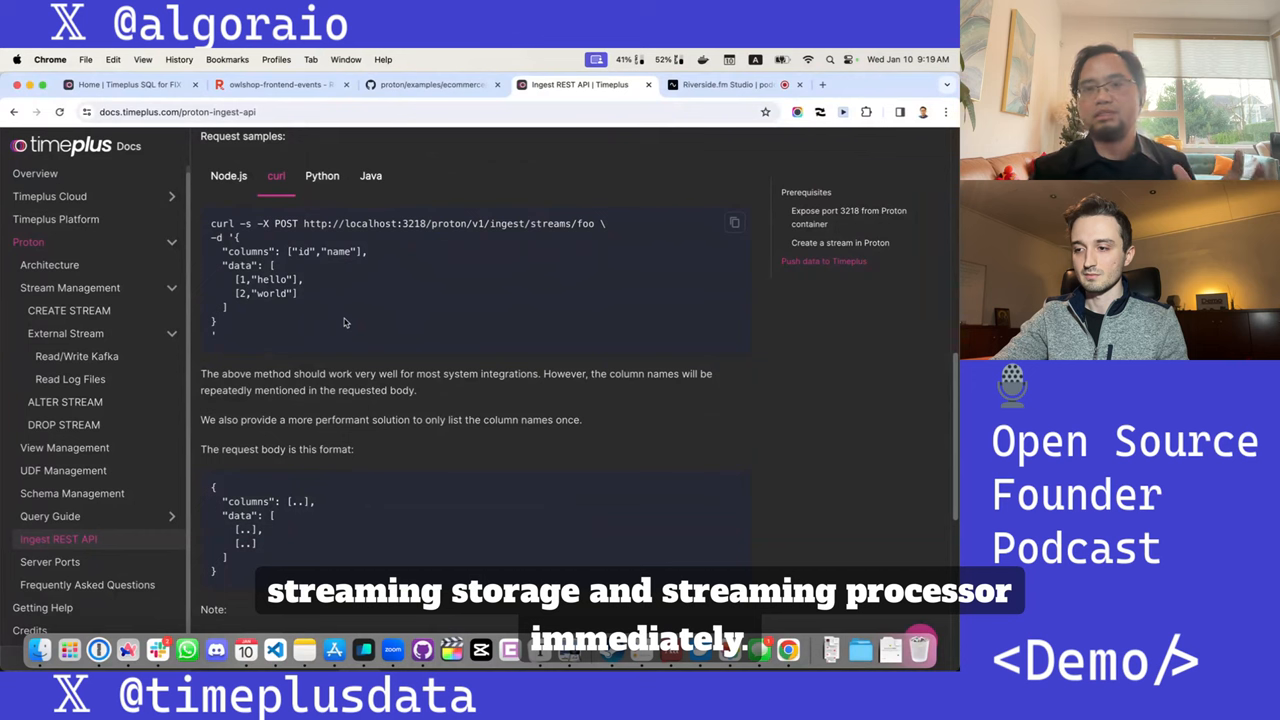
{"action": "scroll", "scroll_direction": "down", "scroll_amount": 3}
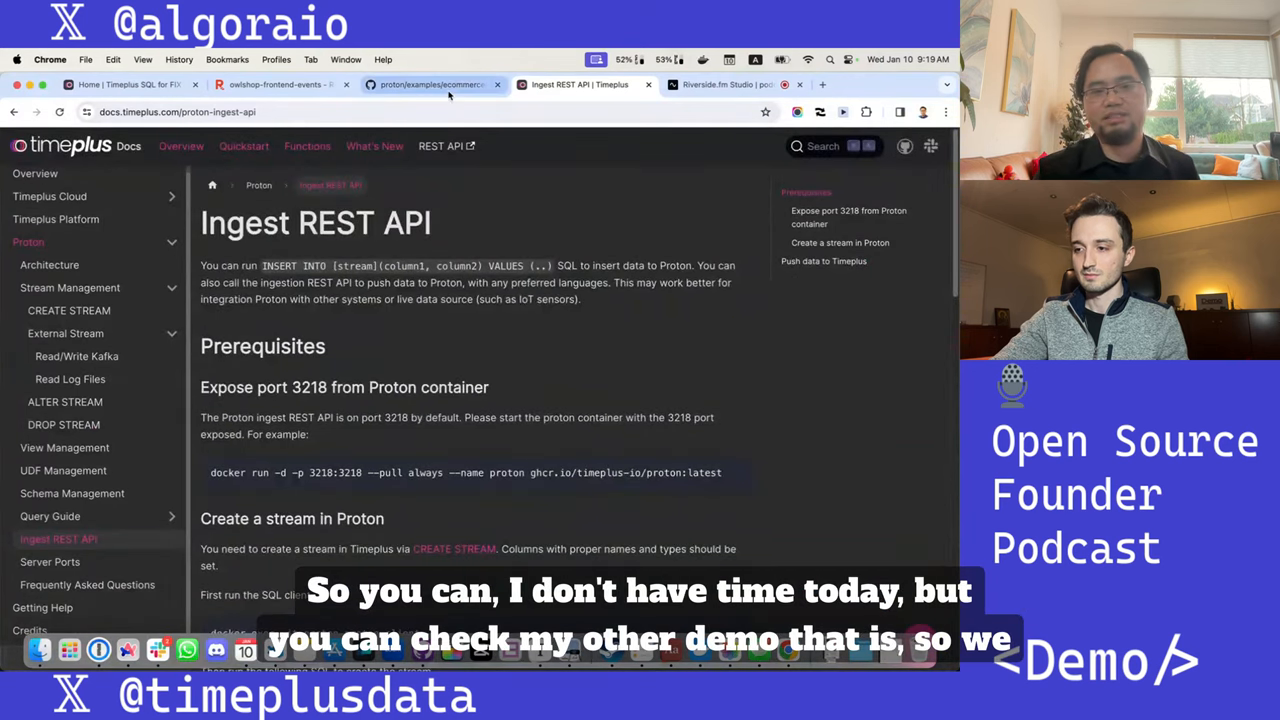
{"action": "left_click", "coordinate": [432, 84]}
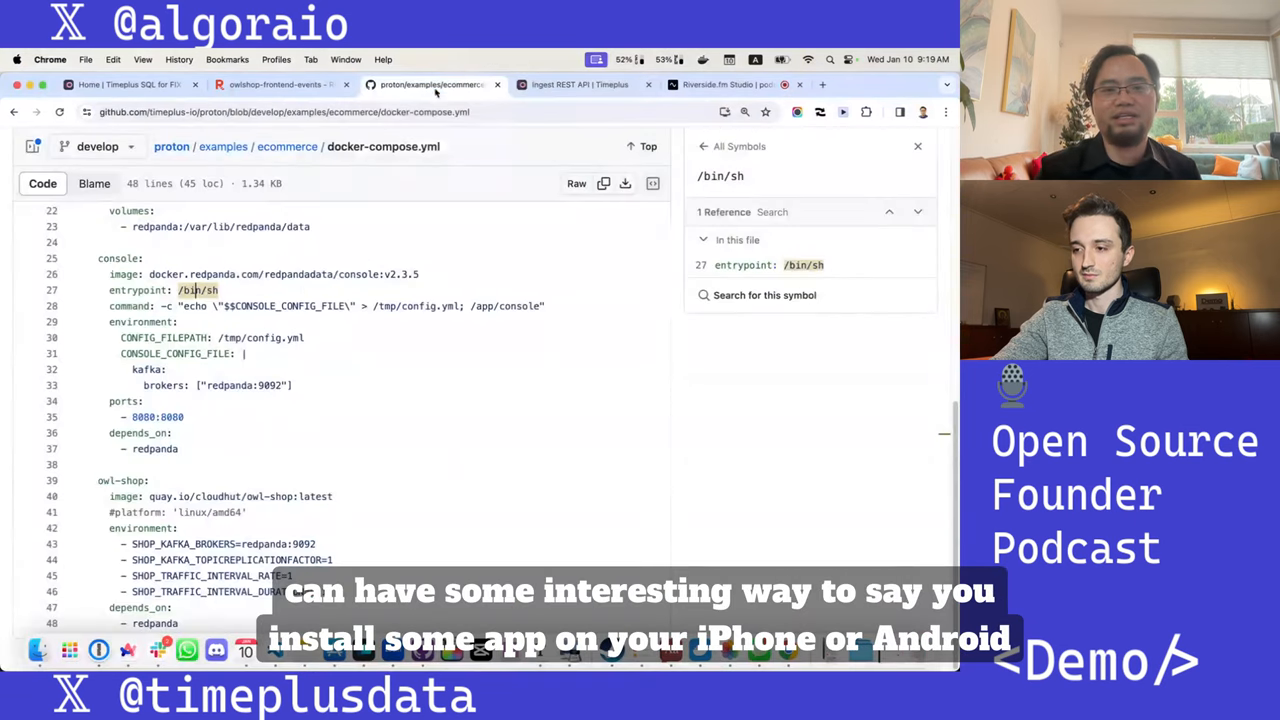
Step: Go up to the proton repository's examples folder listing carsharing, cdc and coinbase
{"action": "scroll", "scroll_direction": "up", "scroll_amount": 3}
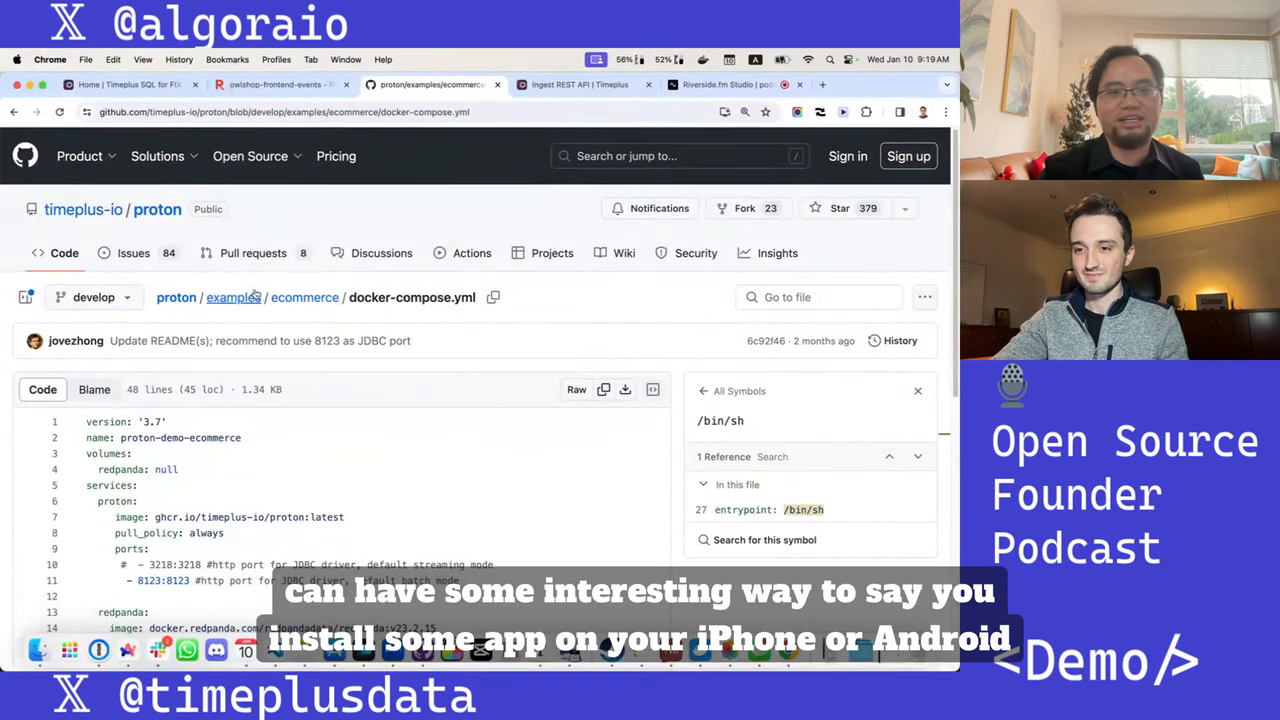
{"action": "left_click", "coordinate": [234, 296]}
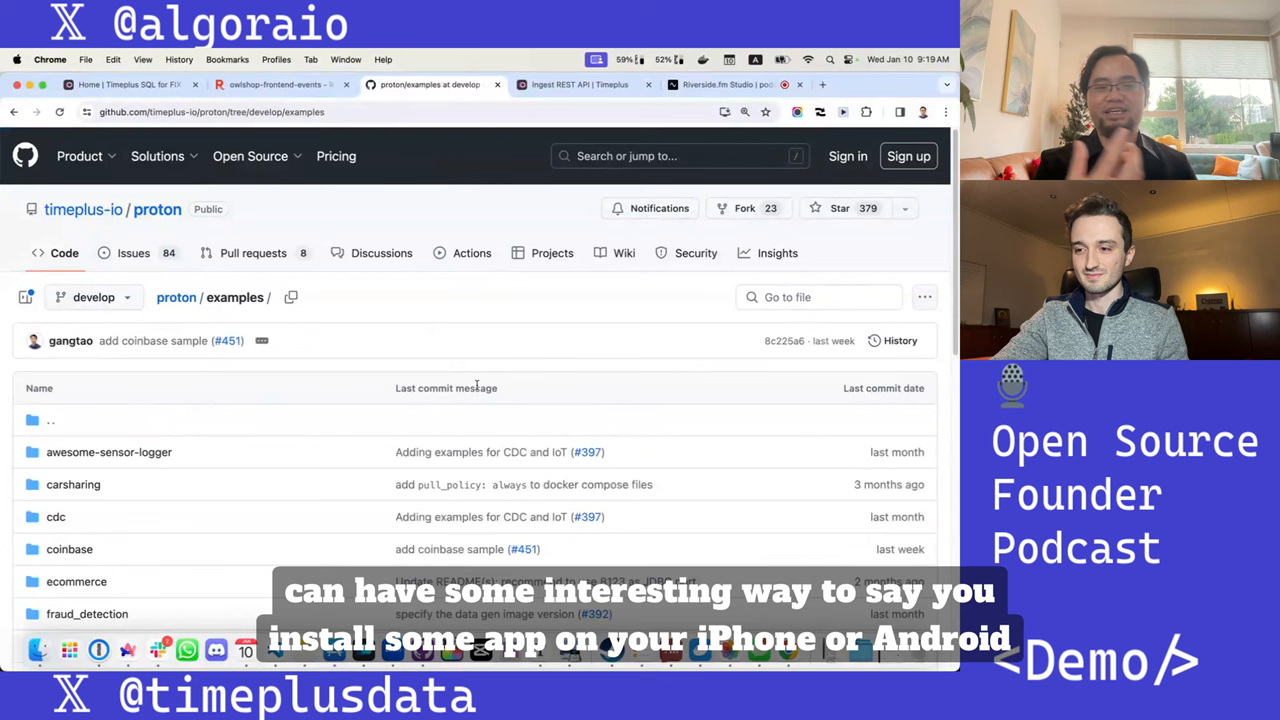
{"action": "mouse_move", "coordinate": [446, 388]}
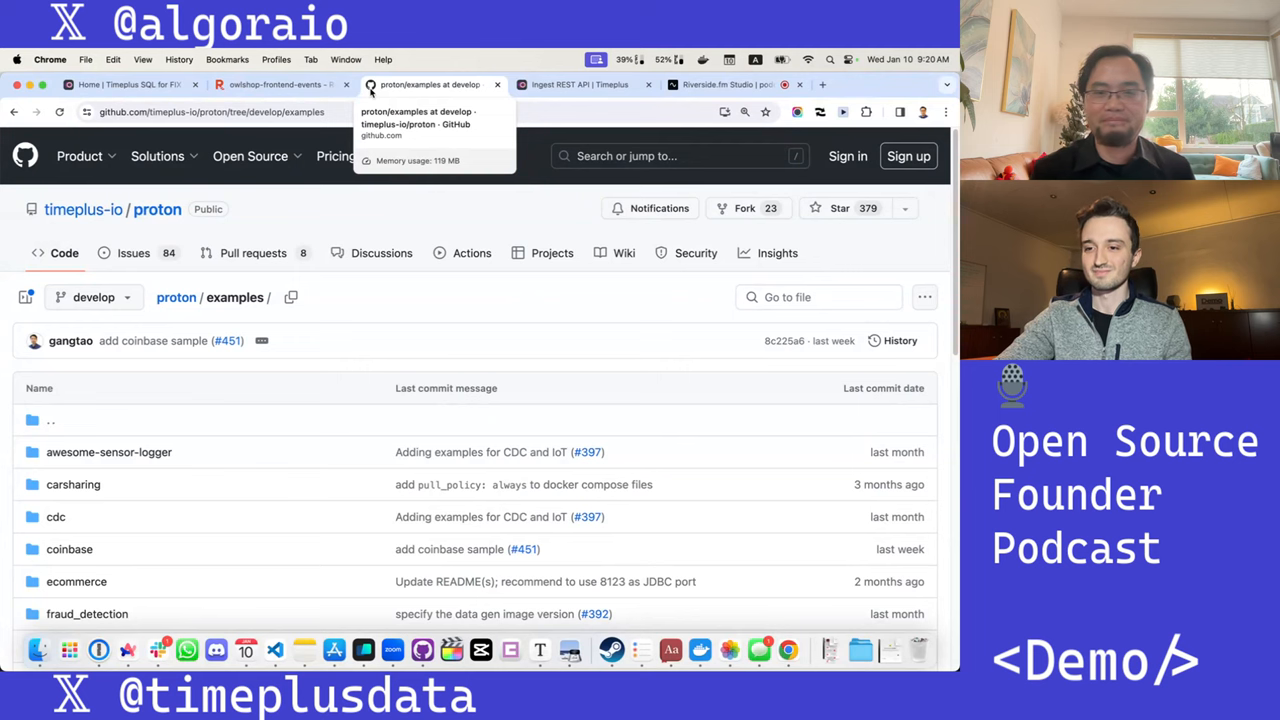
Step: Go to the timeplus-io/proton repository front page and scroll to its README introduction
{"action": "left_click", "coordinate": [578, 84]}
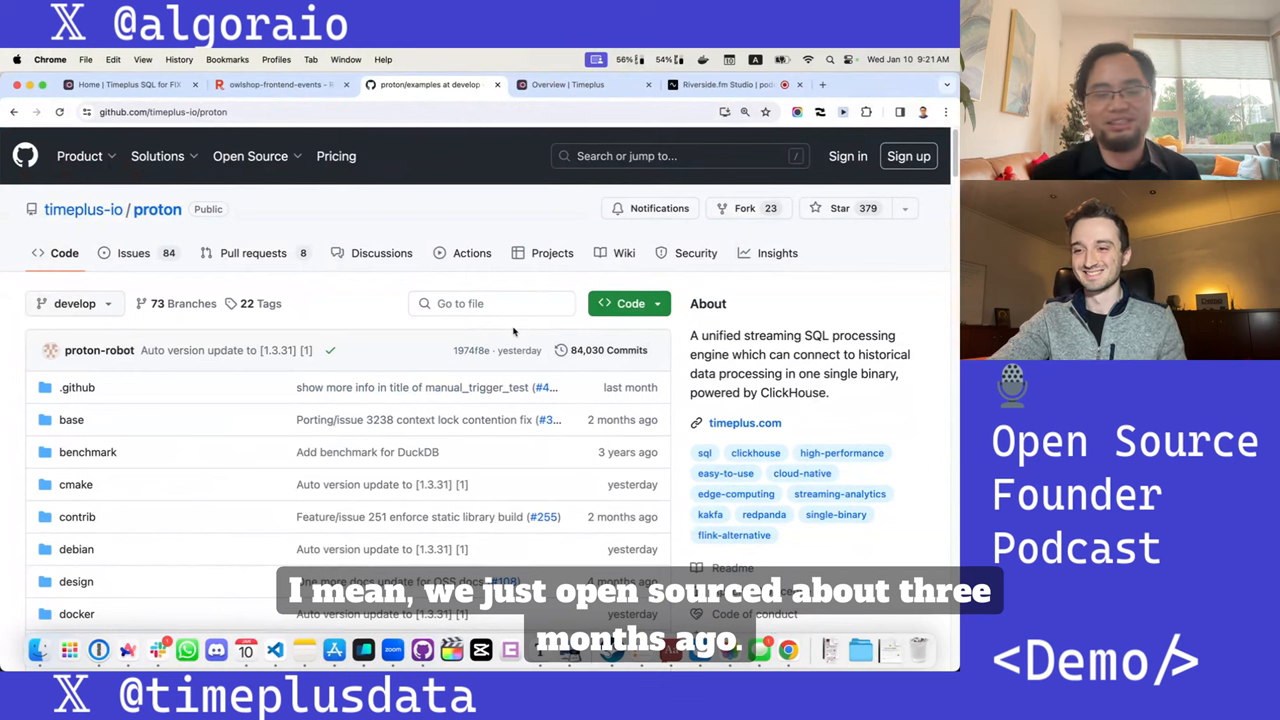
{"action": "scroll", "scroll_direction": "down", "scroll_amount": 3}
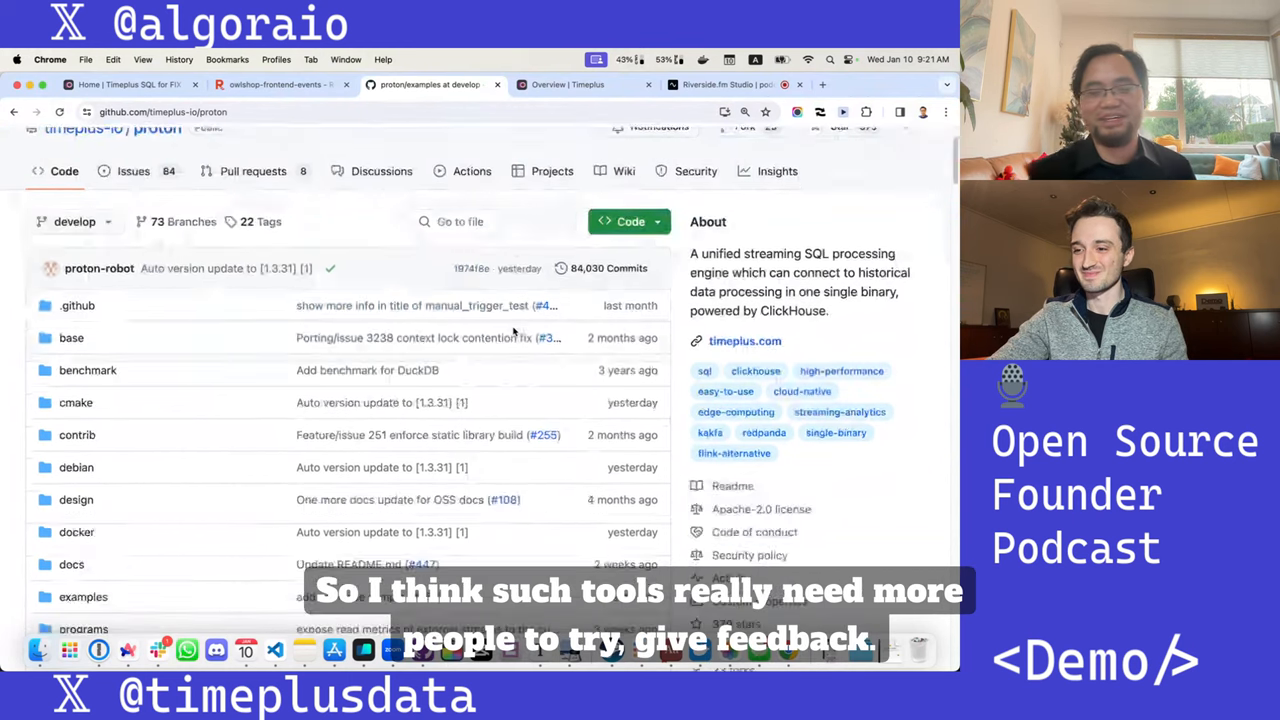
{"action": "scroll", "scroll_direction": "down", "scroll_amount": 3}
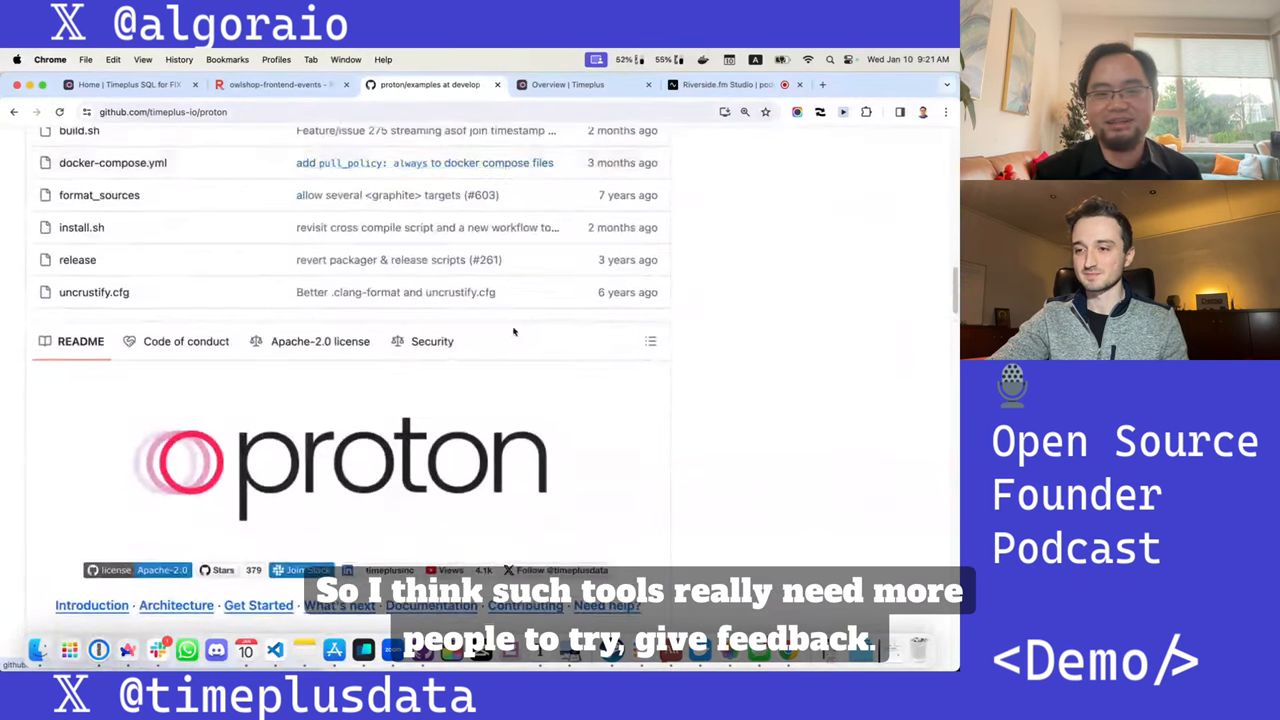
{"action": "scroll", "scroll_direction": "down", "scroll_amount": 3}
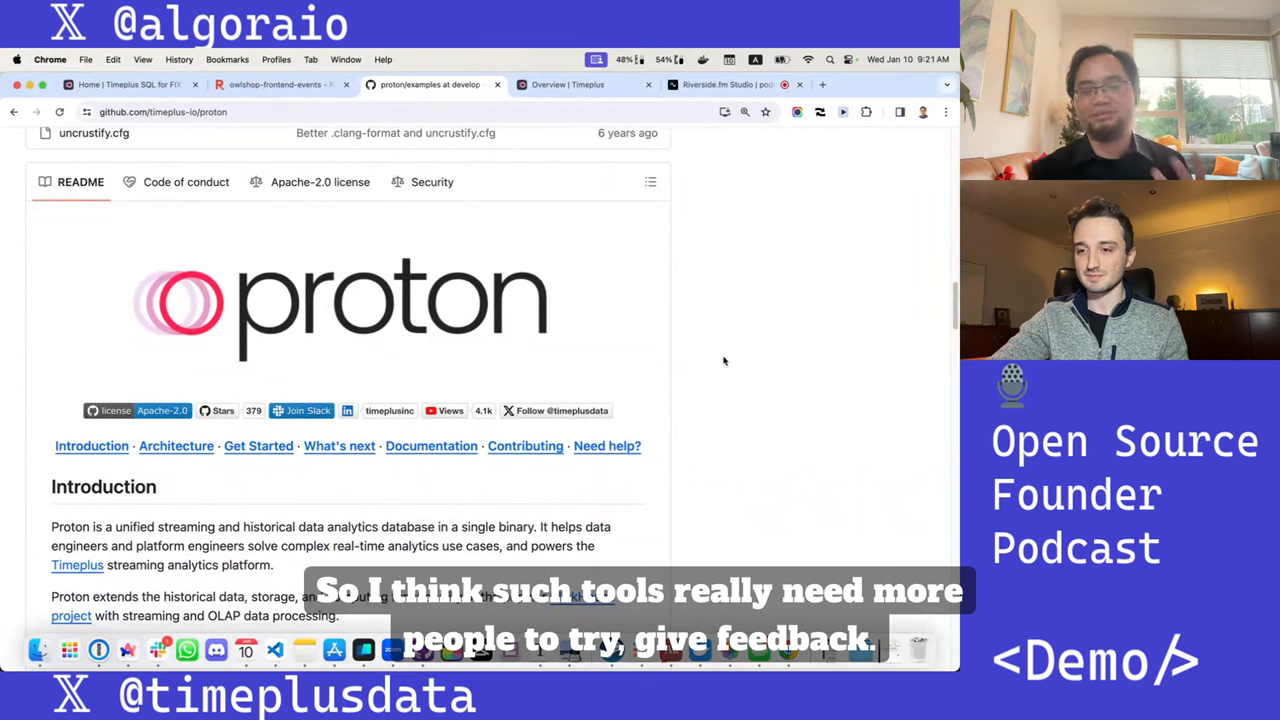